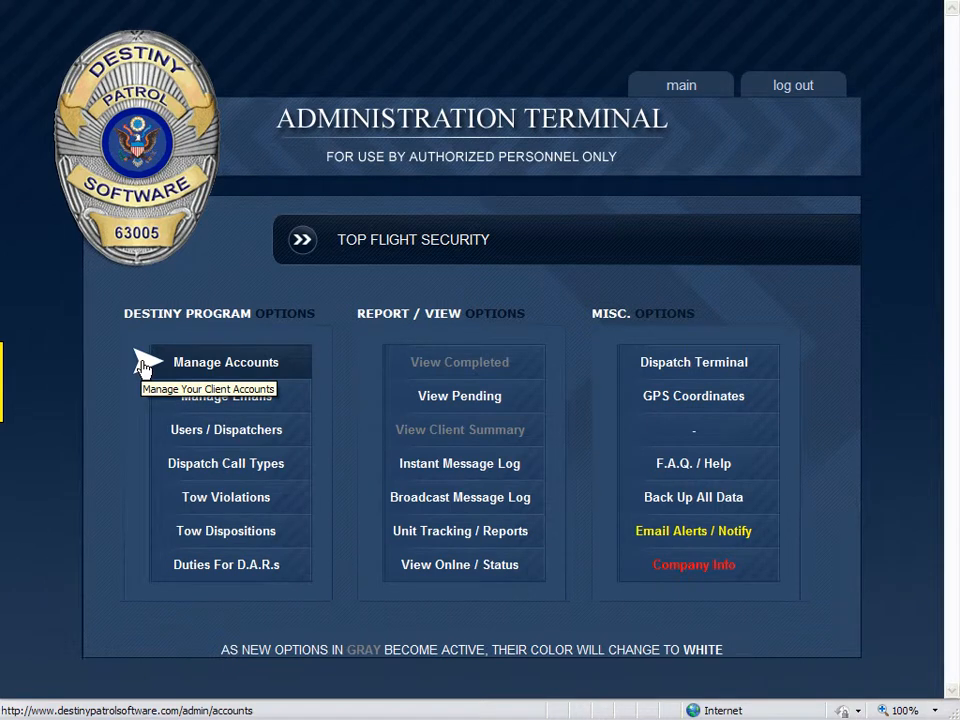
pyautogui.moveTo(145, 365)
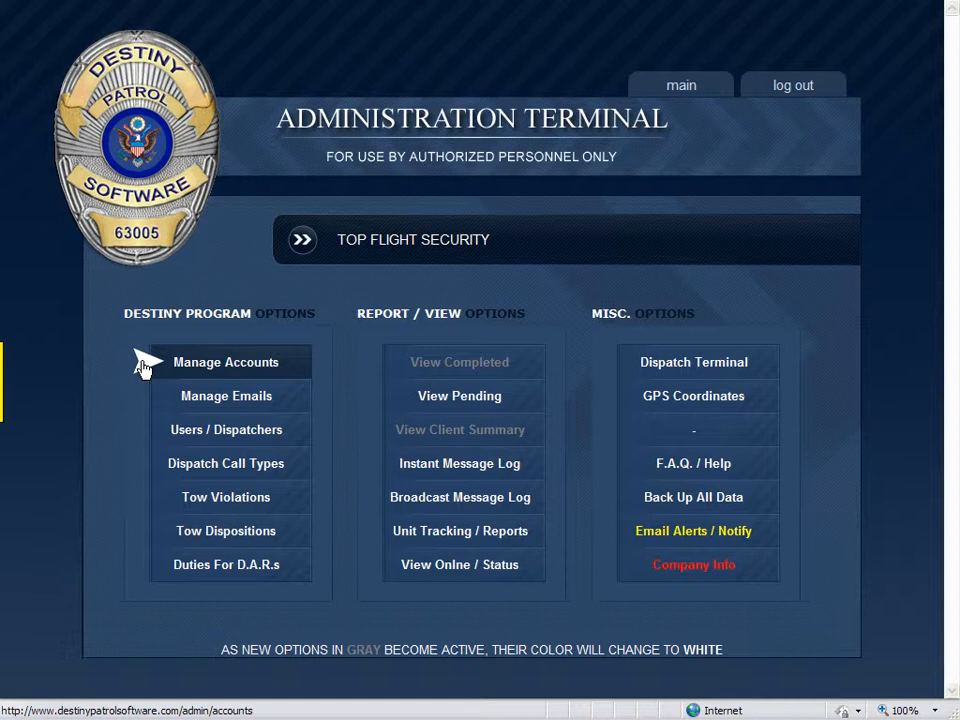
# Open Manage Accounts under Destiny Program Options to list current client accounts
pyautogui.click(226, 362)
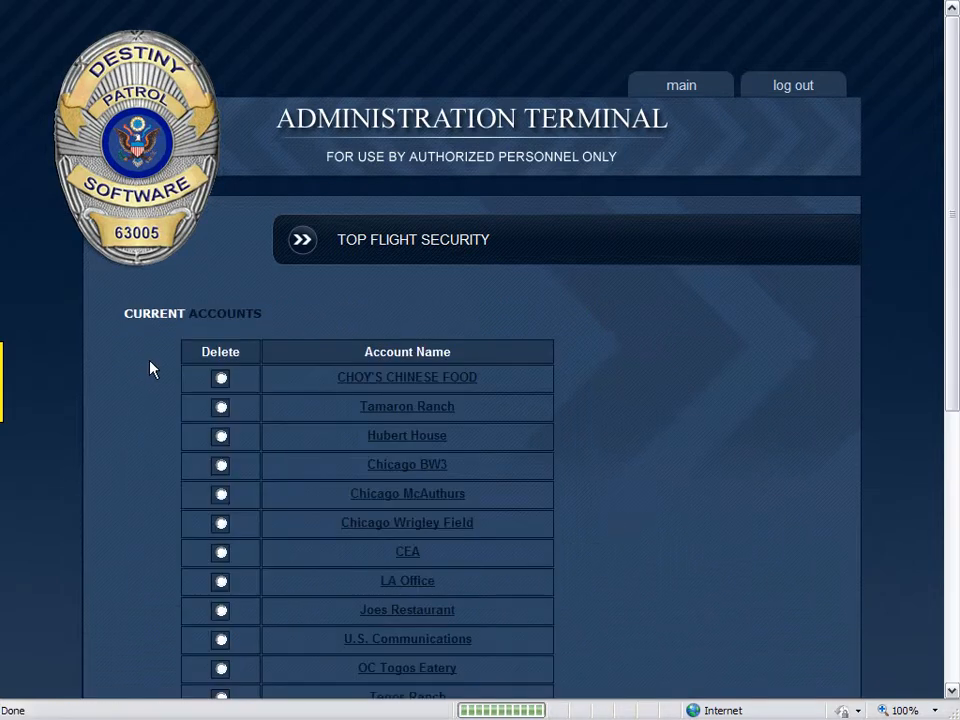
pyautogui.moveTo(951, 210)
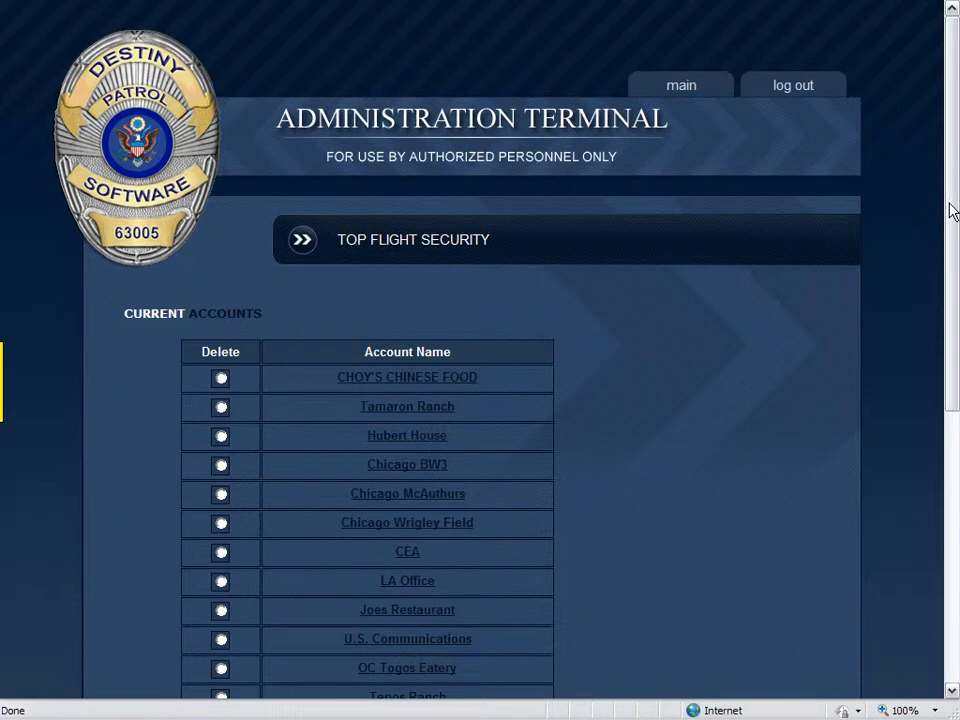
# Enter 'Destiny Software Office' as the new account name from the suggestions
pyautogui.scroll(-3)
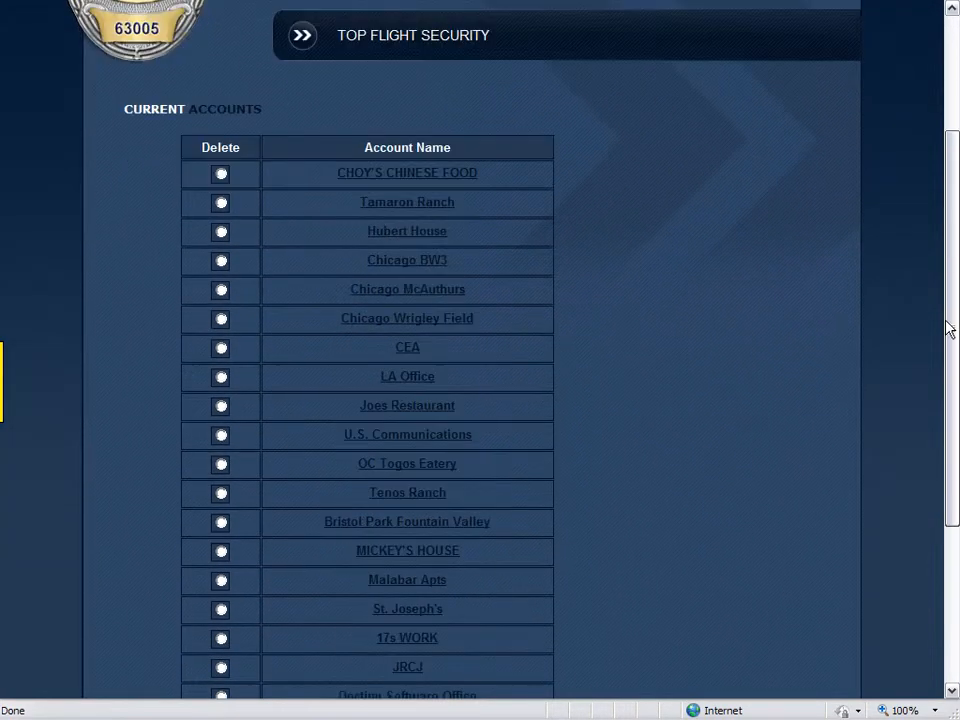
pyautogui.scroll(-3)
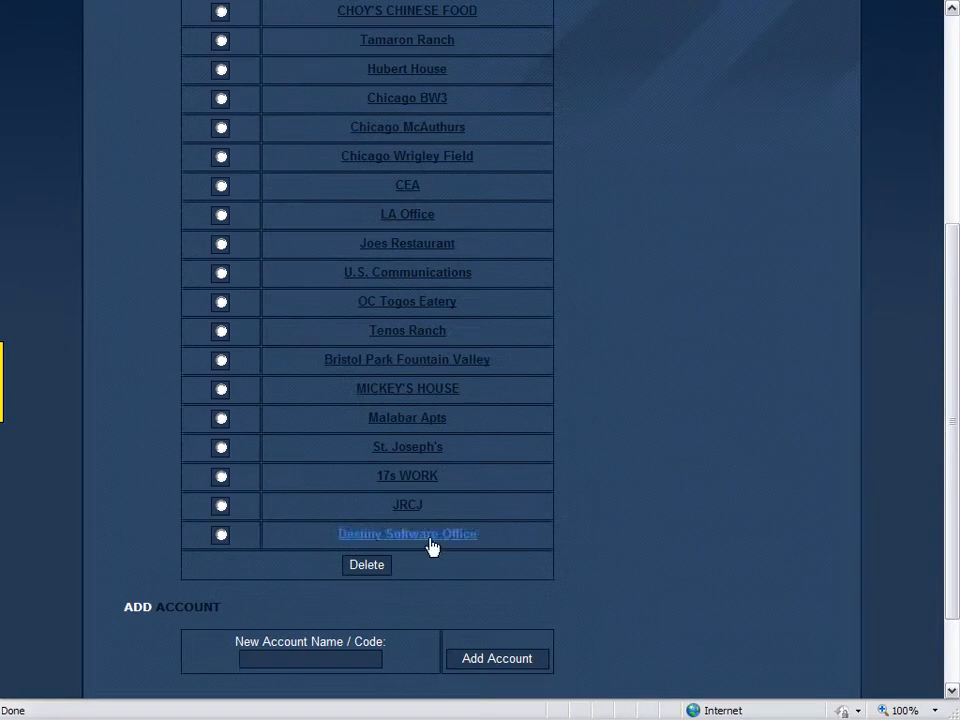
pyautogui.click(310, 658)
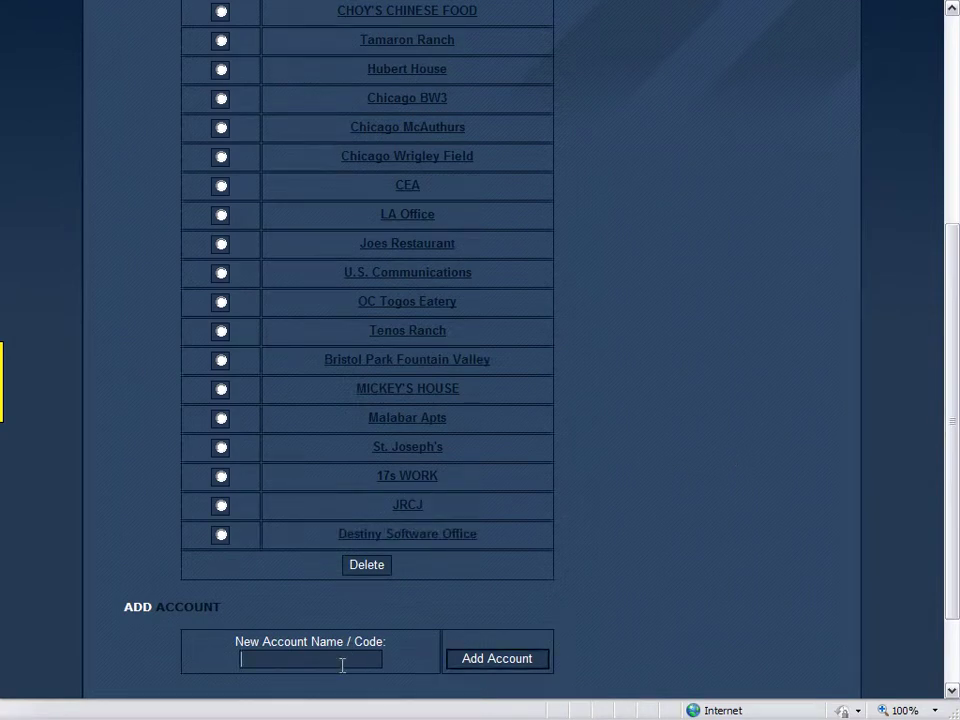
pyautogui.write('D')
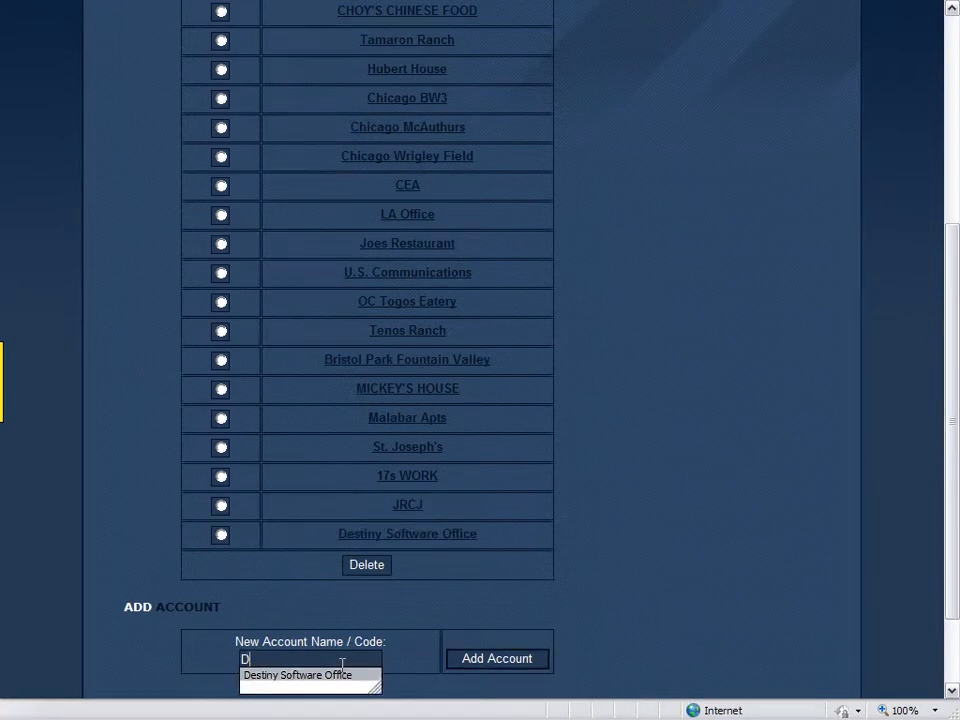
pyautogui.click(297, 674)
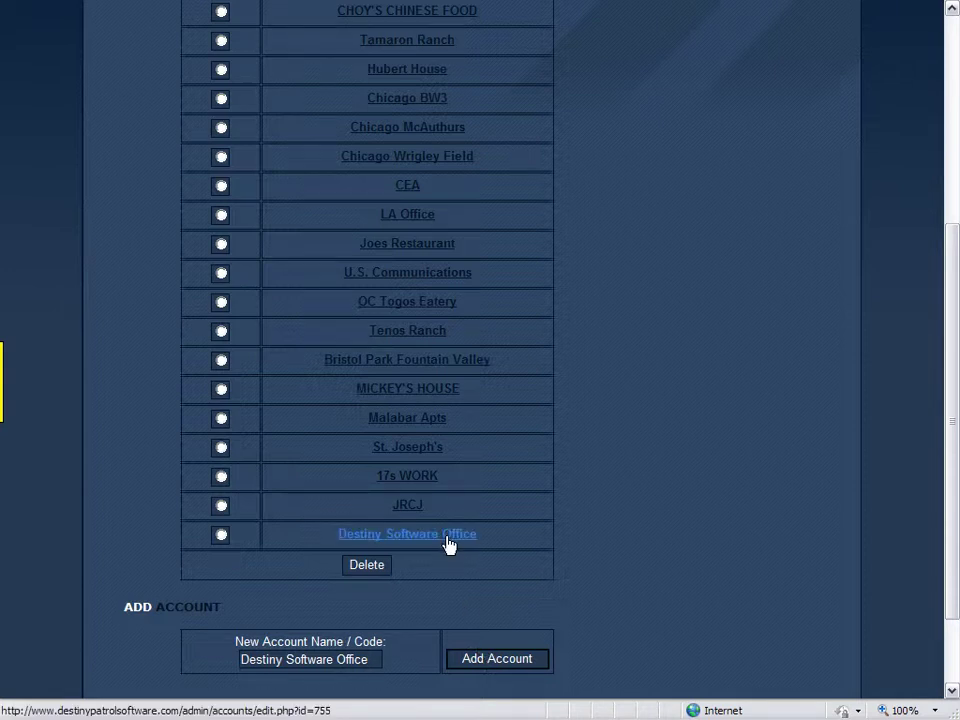
pyautogui.moveTo(463, 546)
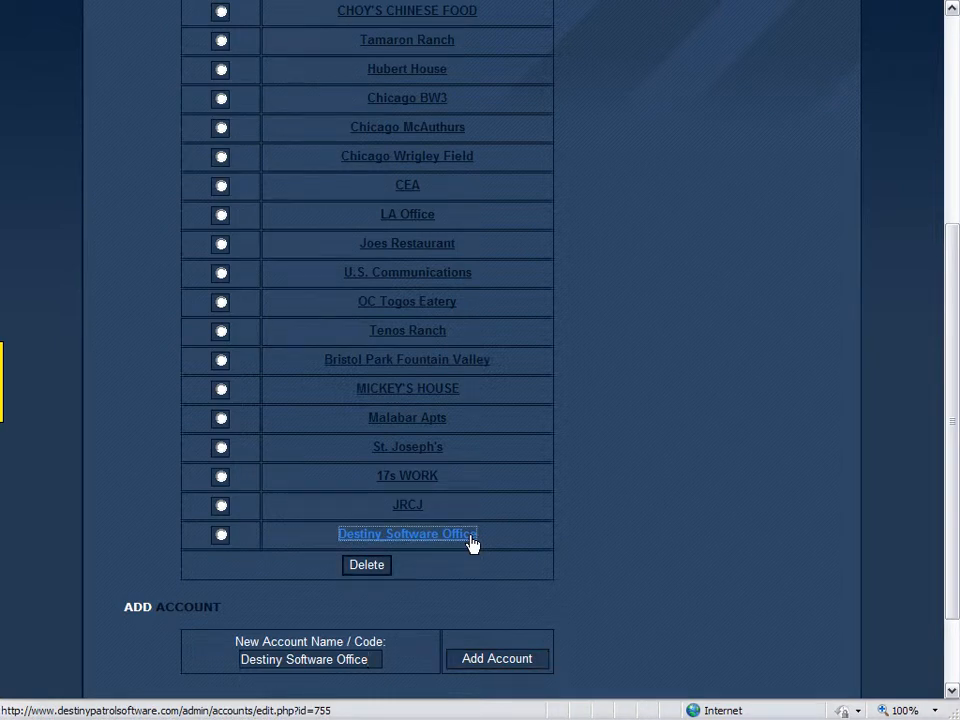
# Open the Destiny Software Office account and scroll through its Account Information form
pyautogui.click(406, 533)
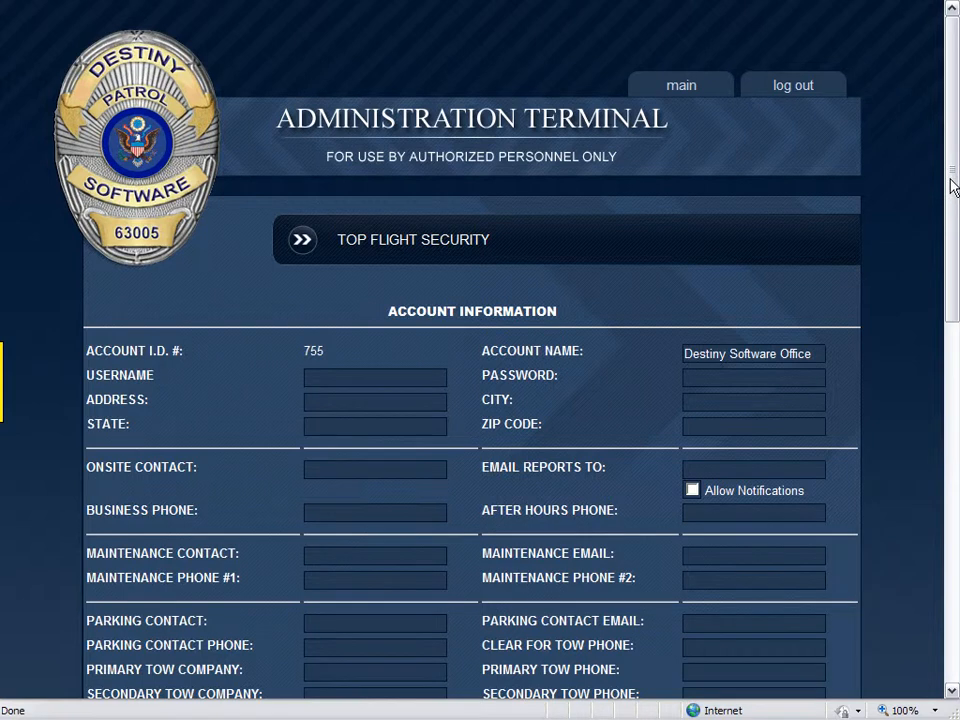
pyautogui.moveTo(953, 140)
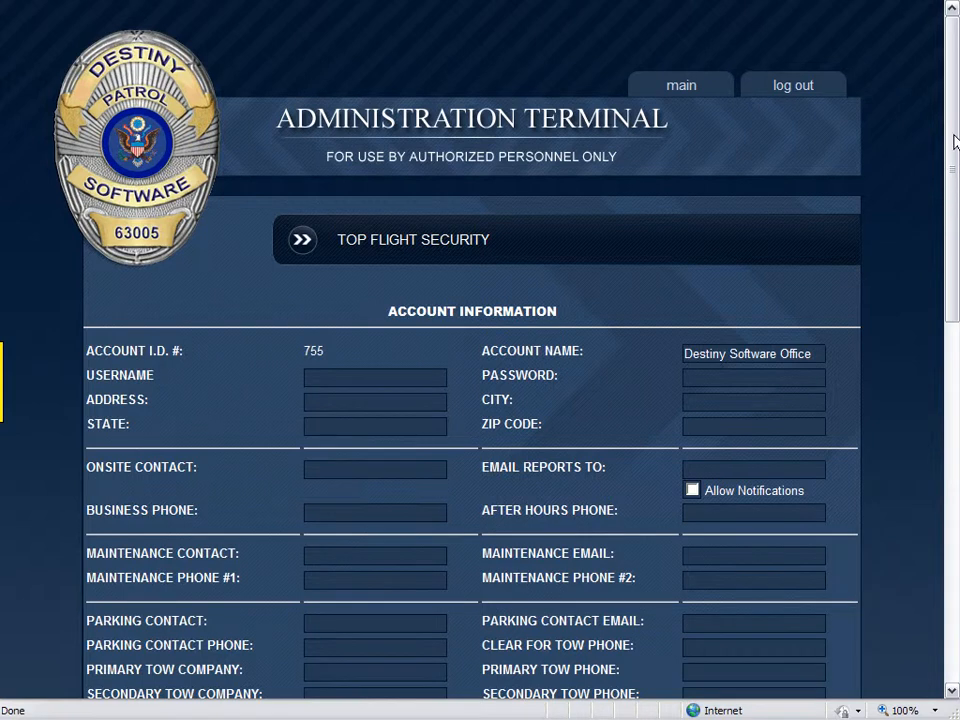
pyautogui.scroll(-3)
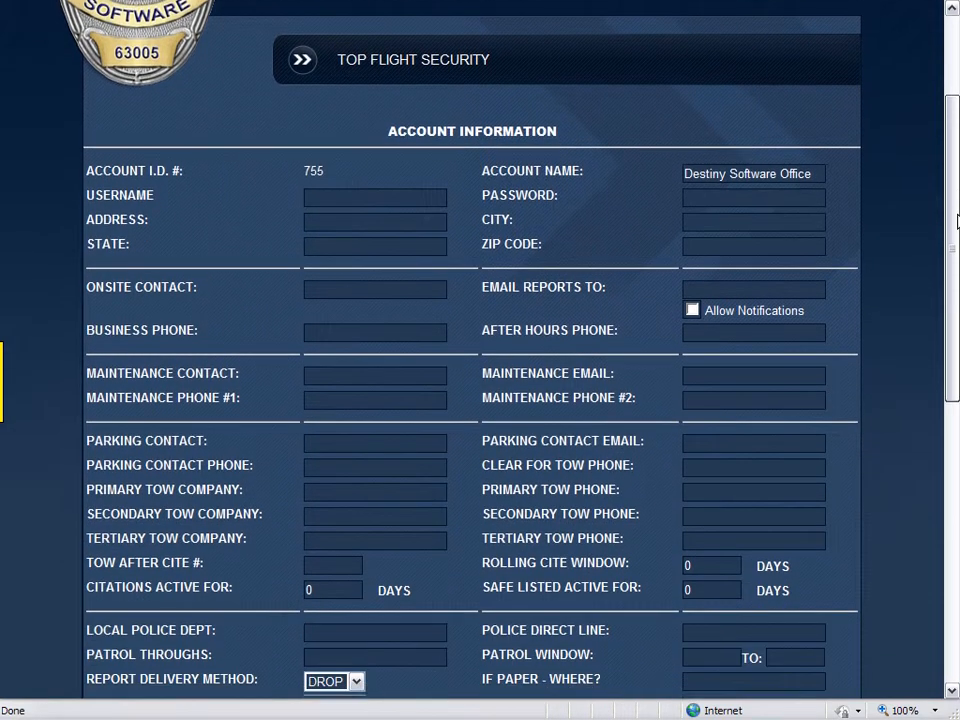
pyautogui.scroll(-3)
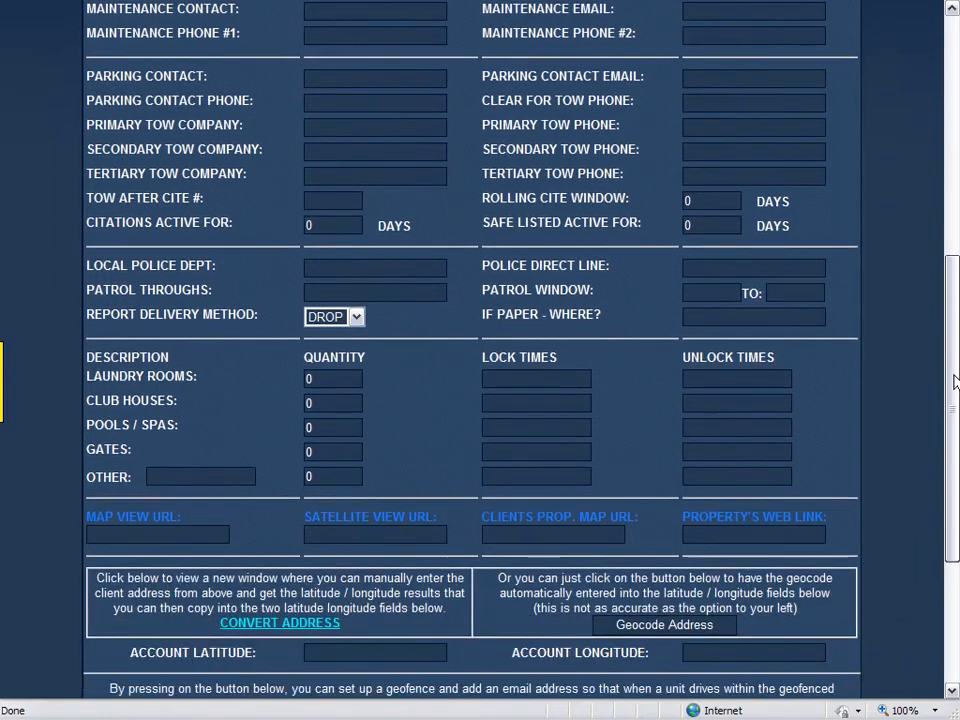
pyautogui.scroll(-3)
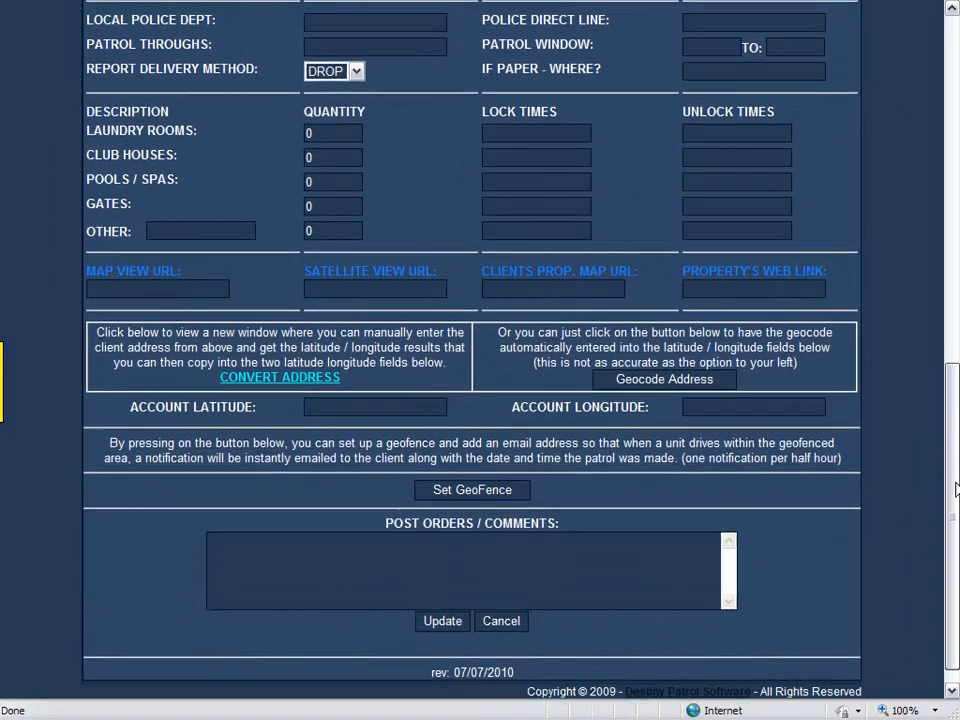
pyautogui.scroll(3)
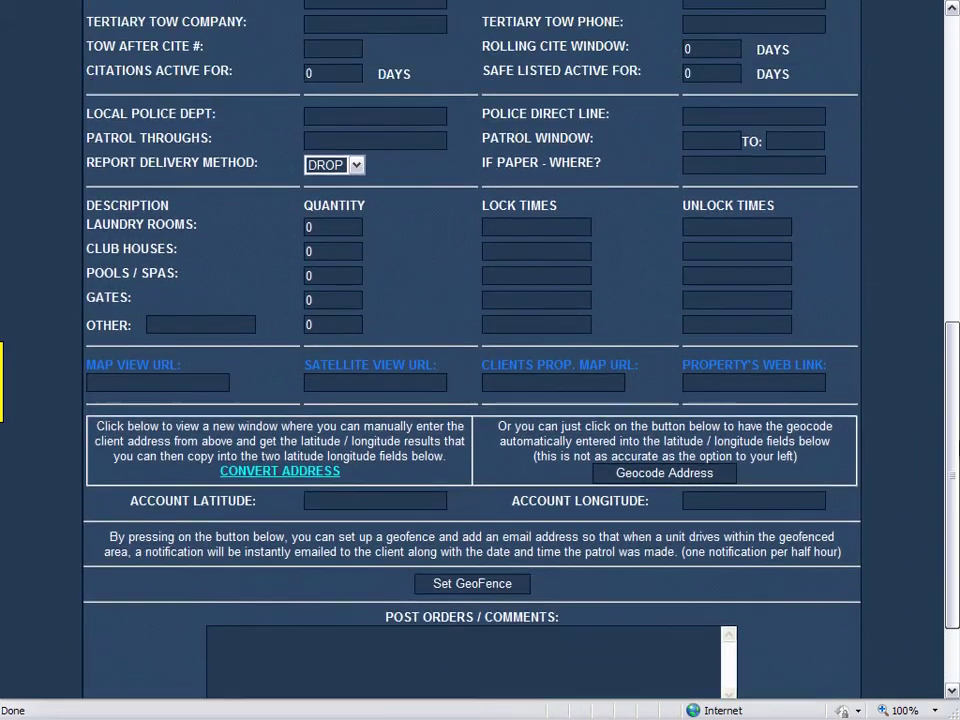
pyautogui.scroll(3)
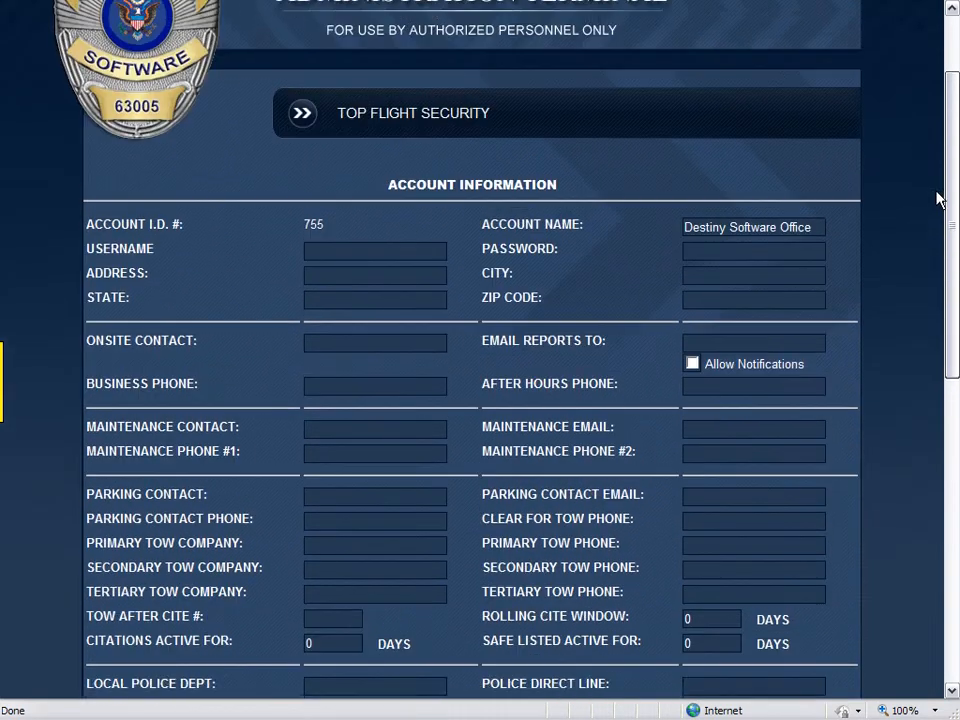
pyautogui.scroll(3)
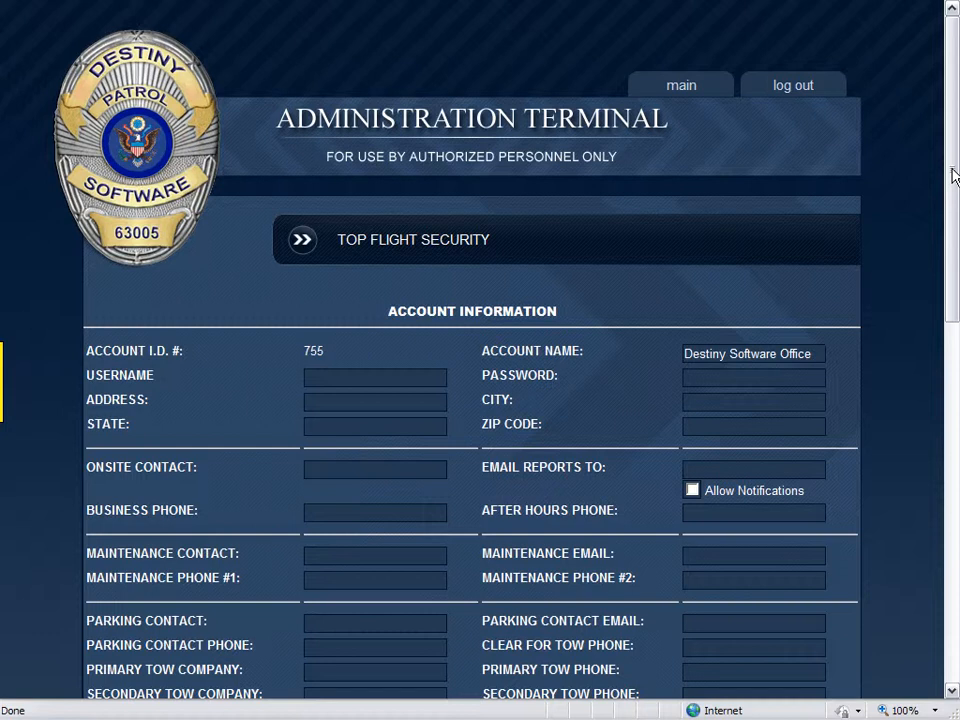
pyautogui.scroll(-3)
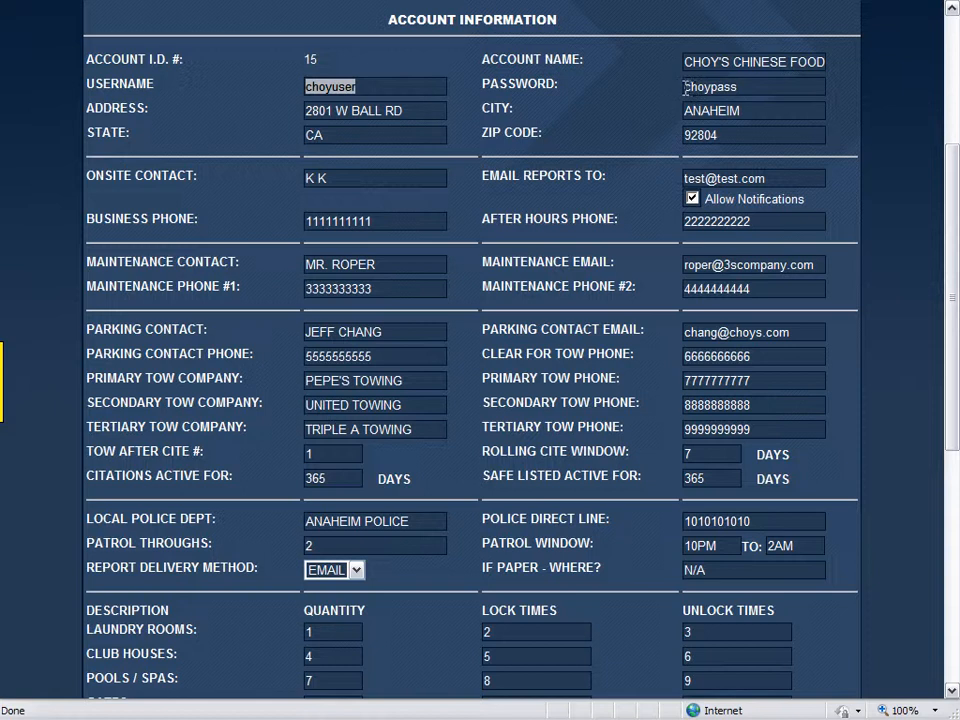
# Select the password value on the Choy's Chinese Food account page
pyautogui.click(745, 86)
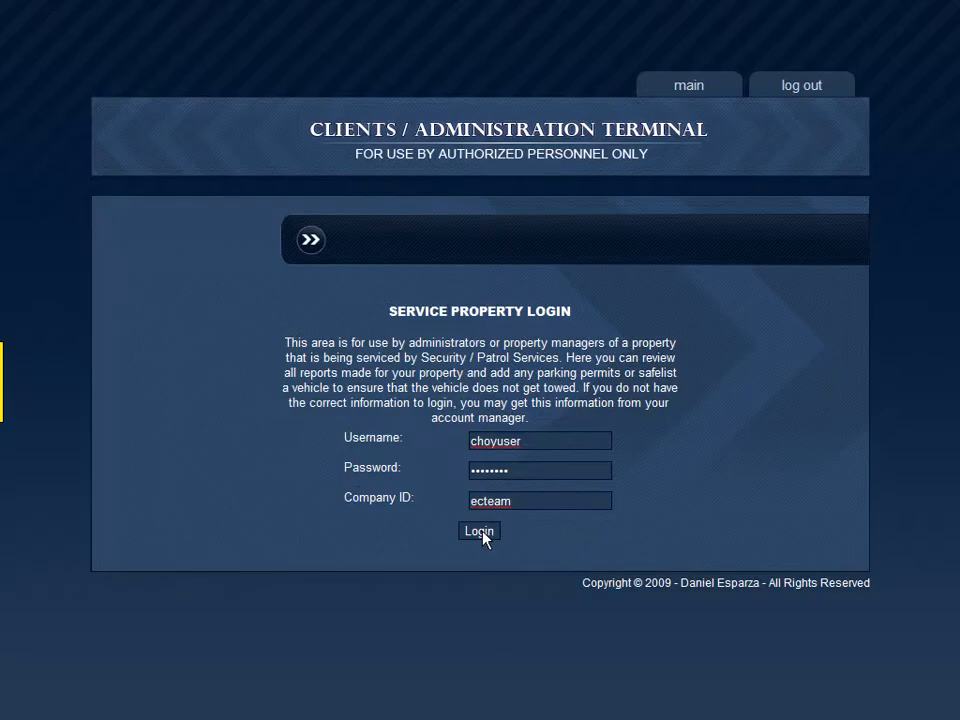
# Log in to the Choy's Chinese Food client portal and dismiss Chrome's save-password bar
pyautogui.click(479, 531)
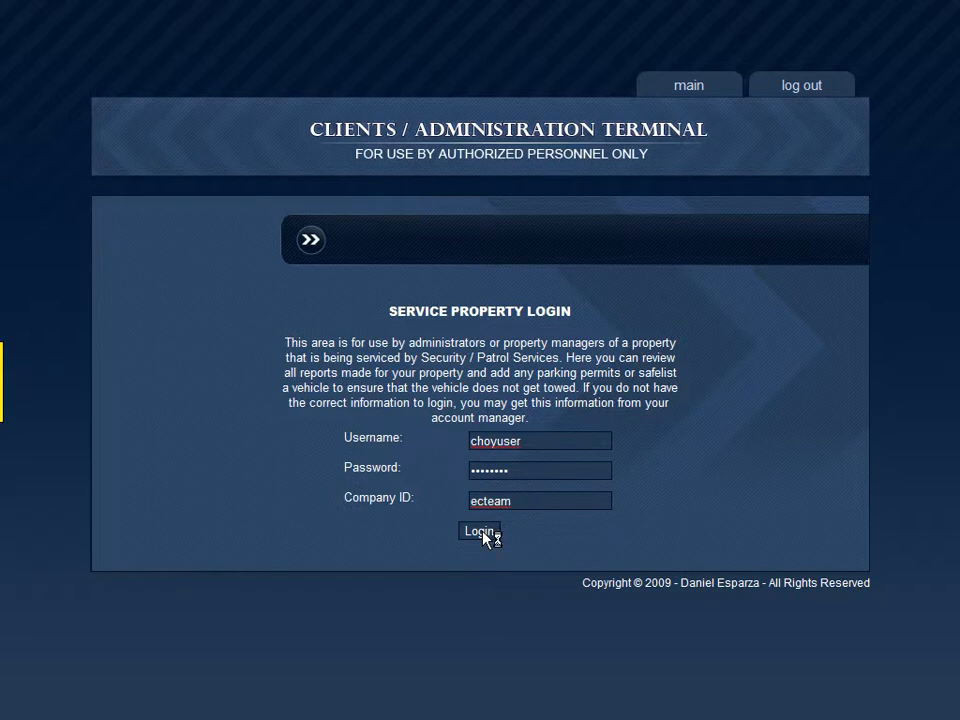
pyautogui.click(480, 531)
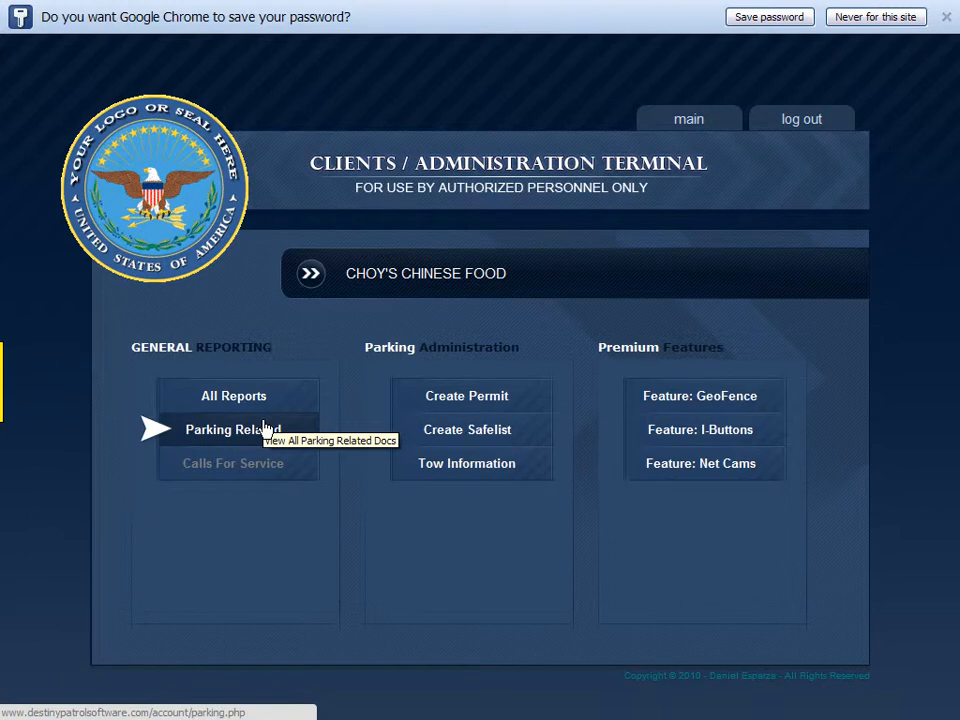
pyautogui.click(233, 395)
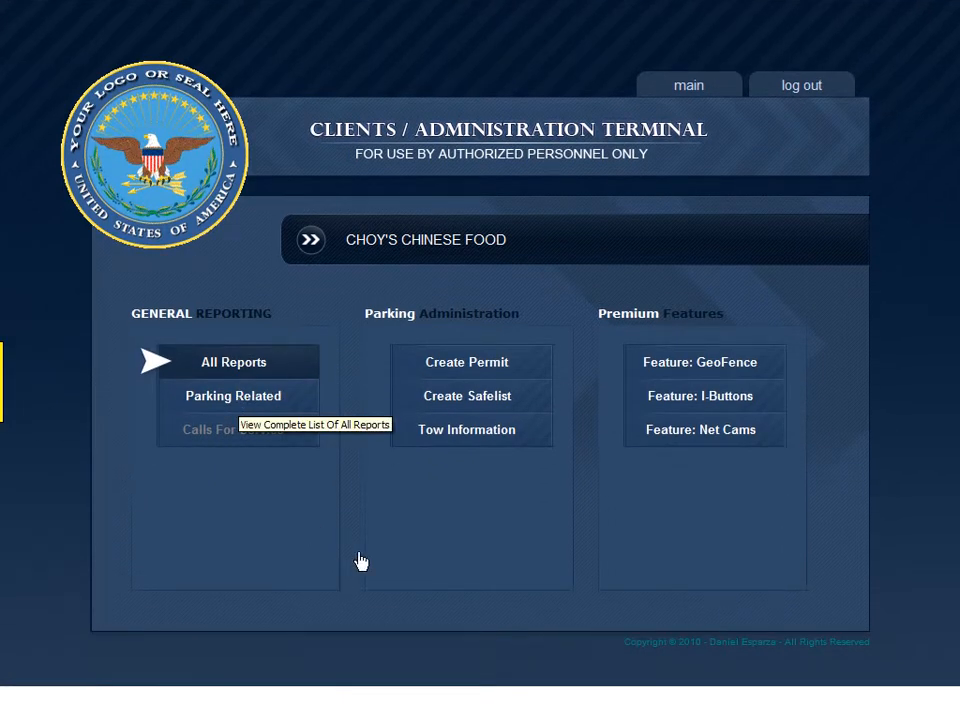
pyautogui.click(232, 361)
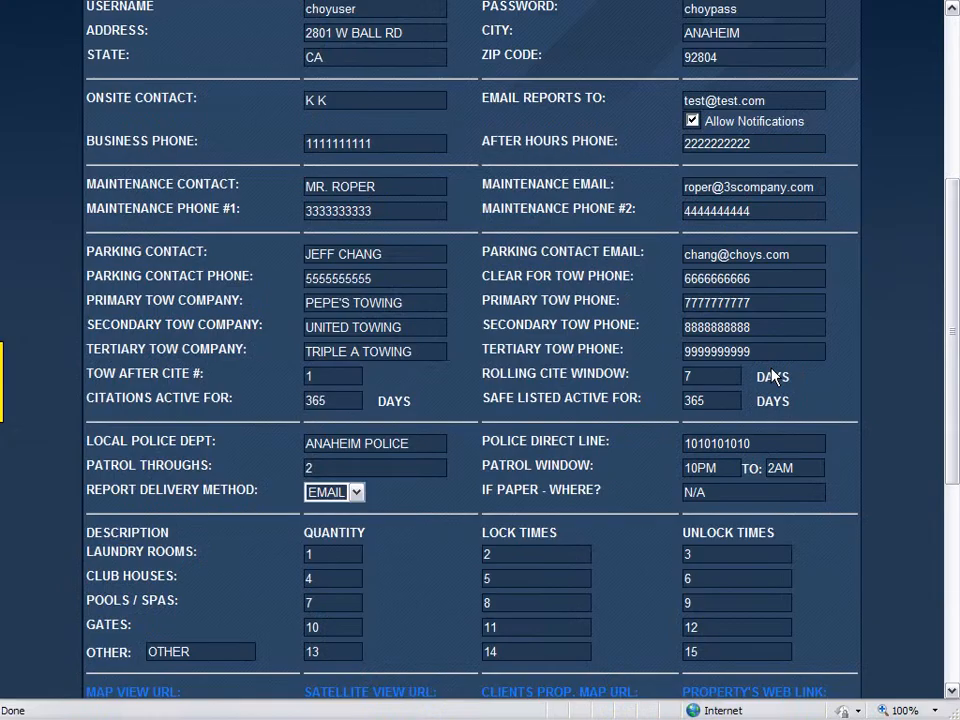
pyautogui.moveTo(480, 465)
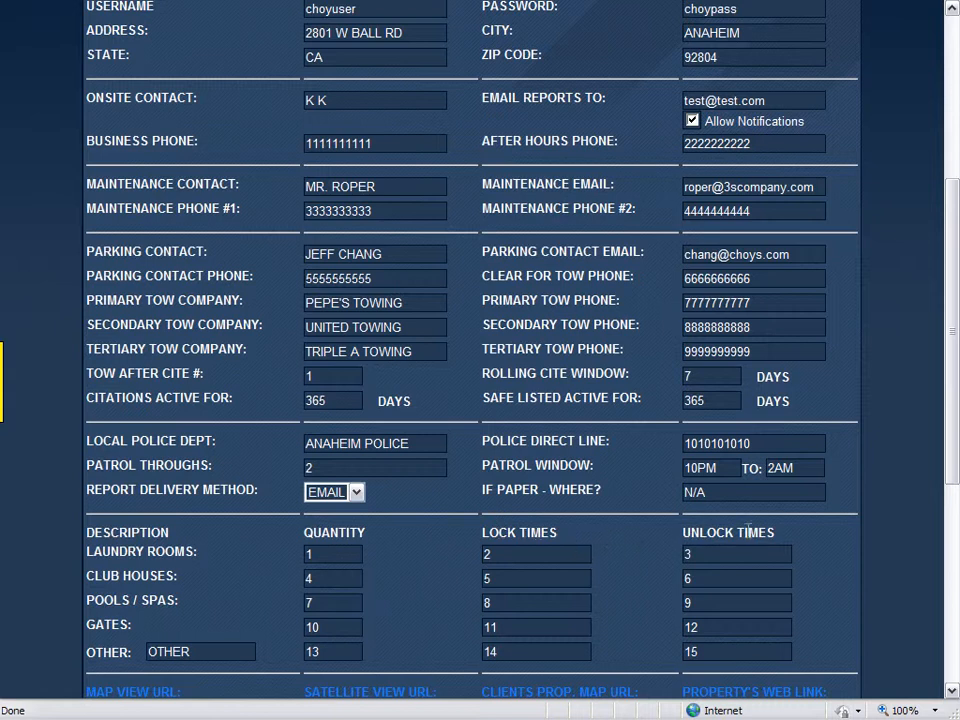
pyautogui.moveTo(715, 367)
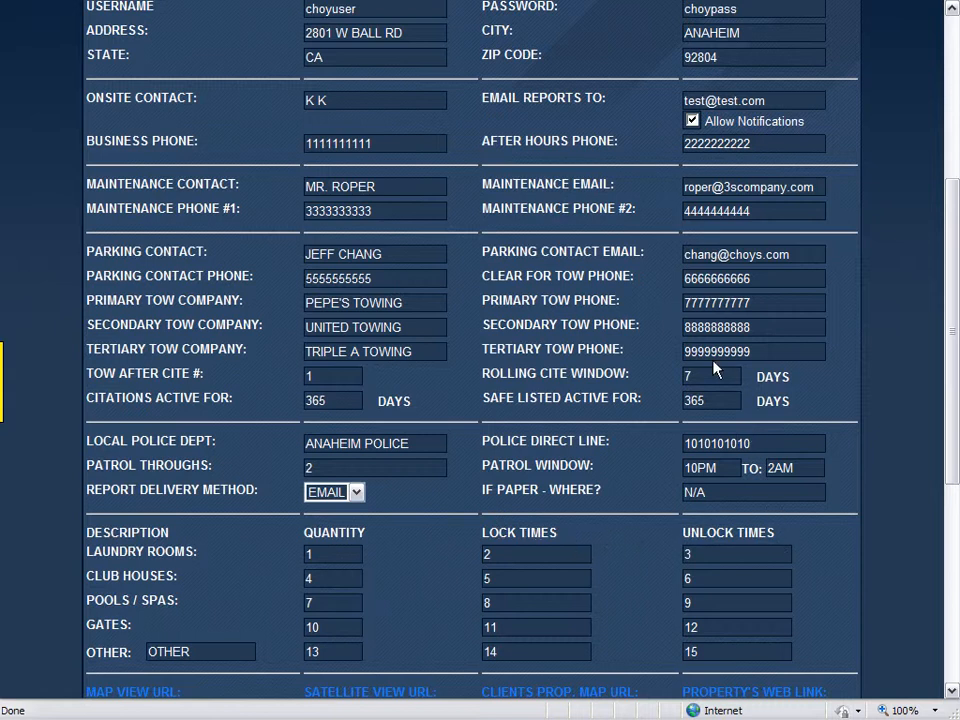
# Toggle the Allow Notifications checkbox on the Choy's Chinese Food account
pyautogui.click(691, 120)
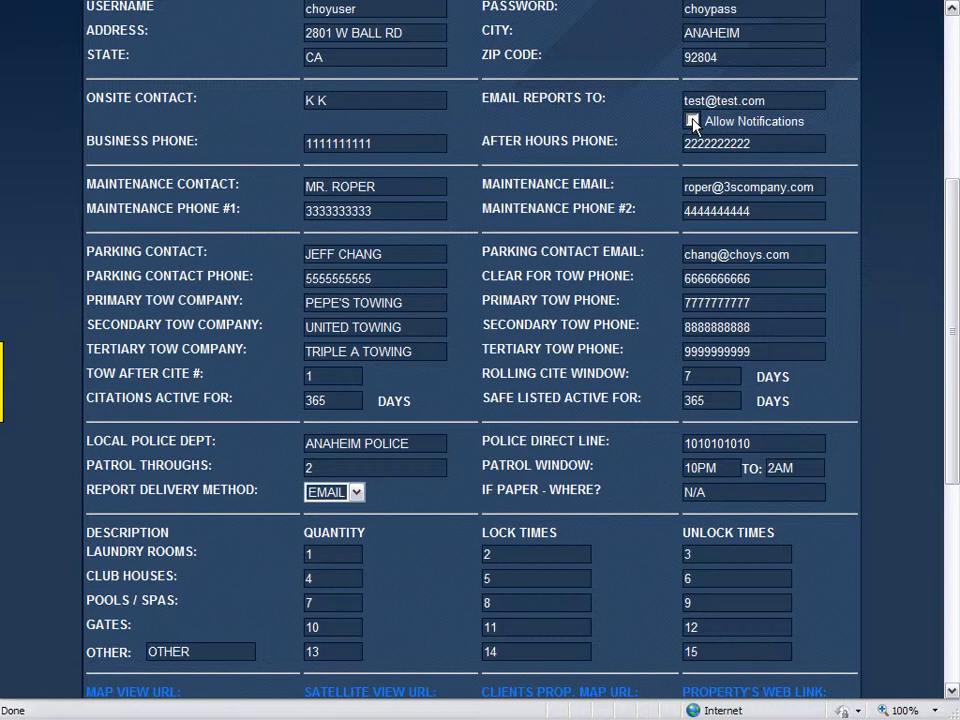
pyautogui.click(691, 121)
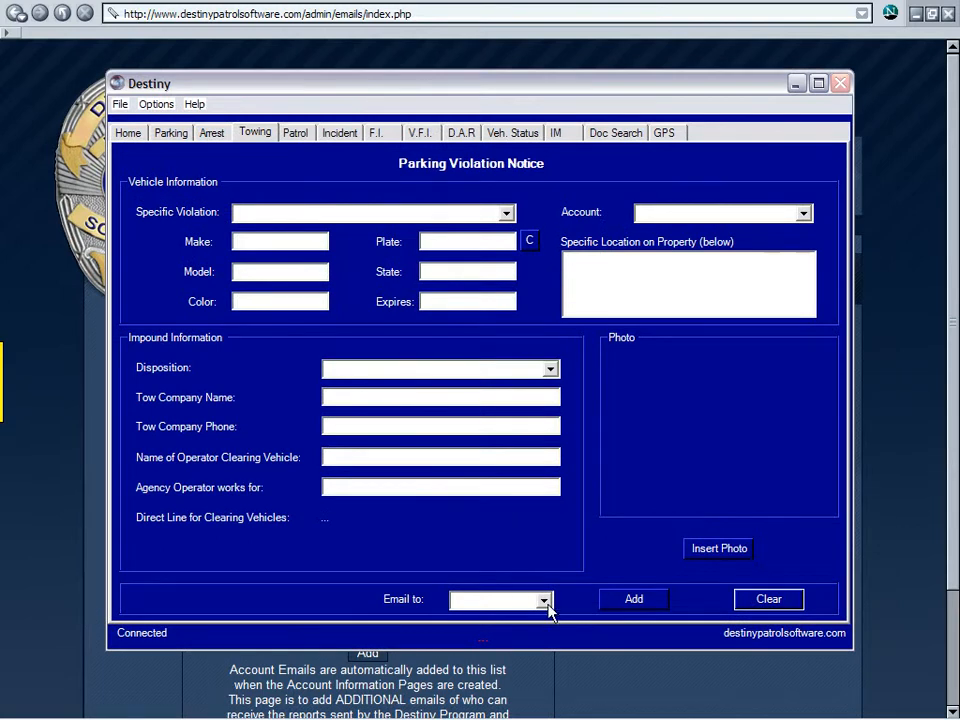
# Enter plate TESTING on the towing form
pyautogui.click(545, 599)
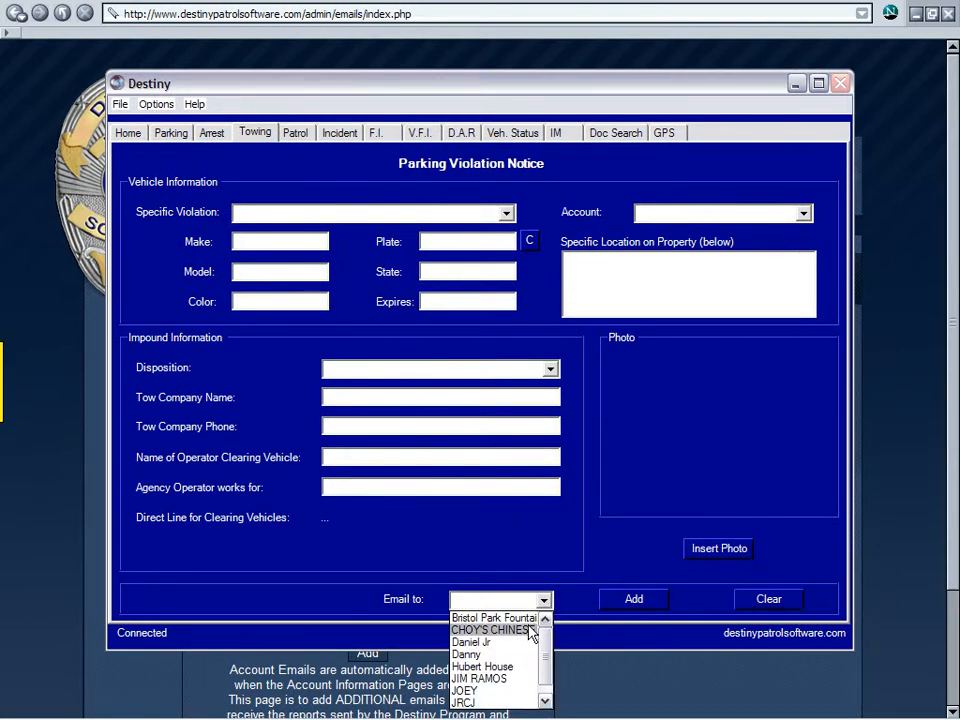
pyautogui.click(491, 629)
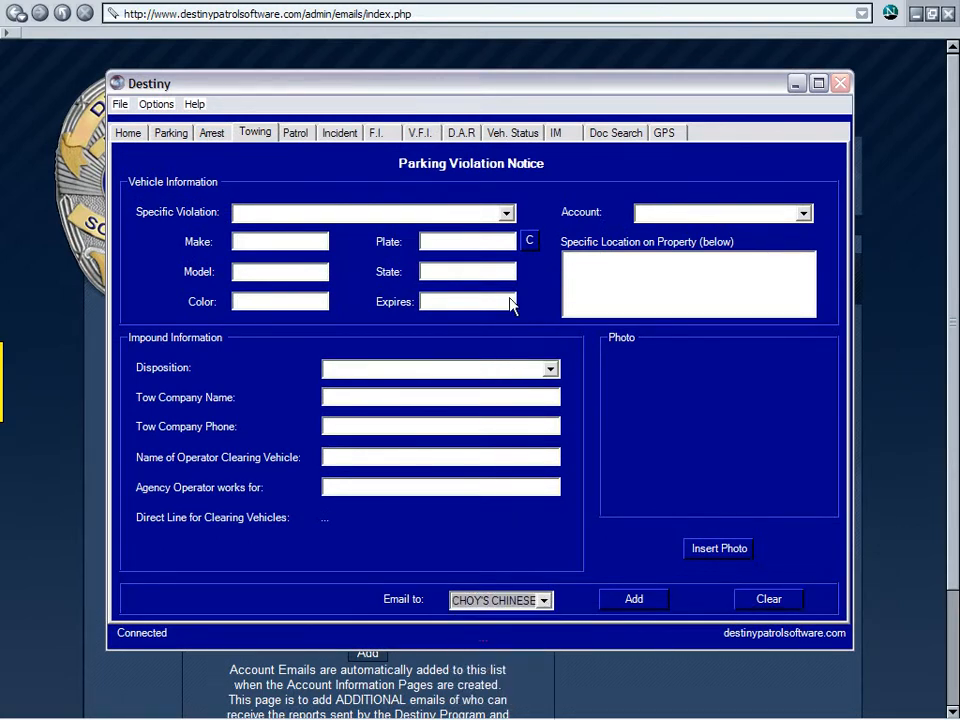
pyautogui.moveTo(533, 287)
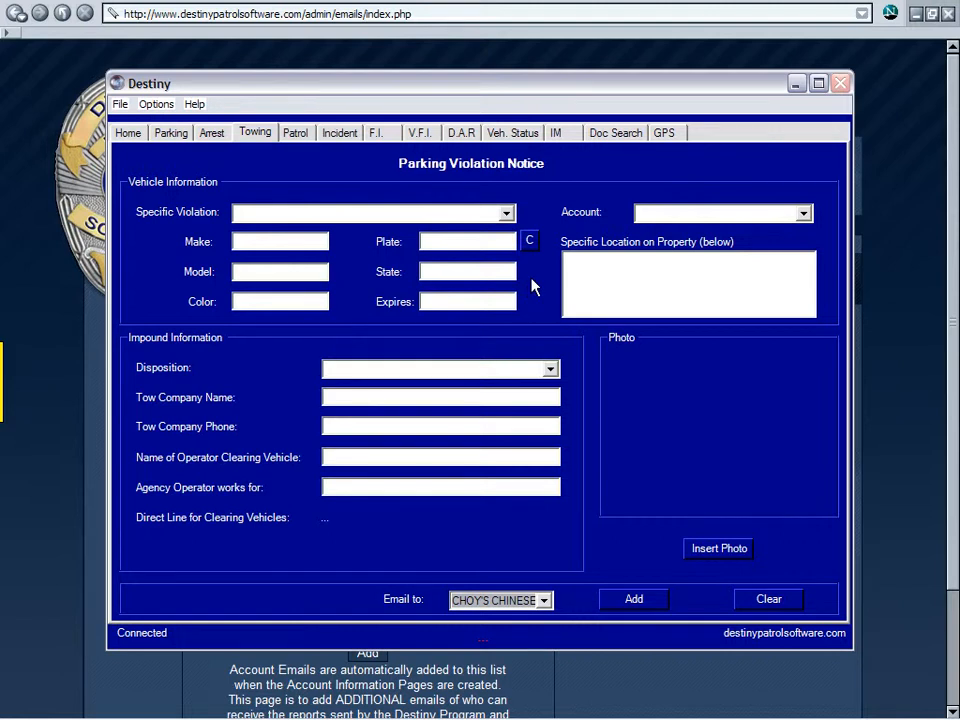
pyautogui.click(465, 241)
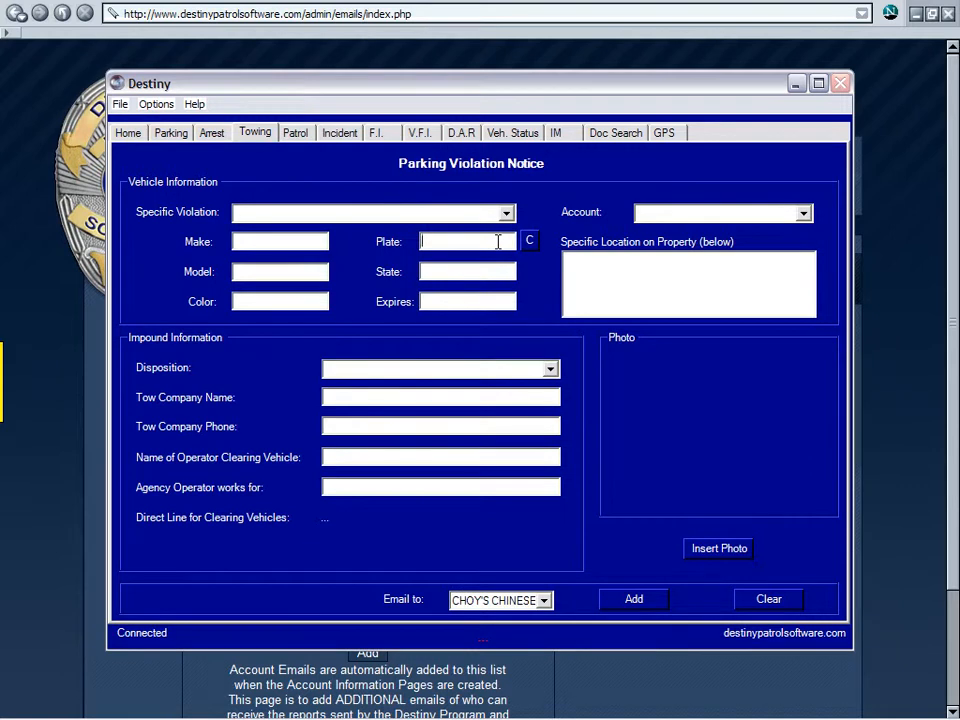
pyautogui.write('TE')
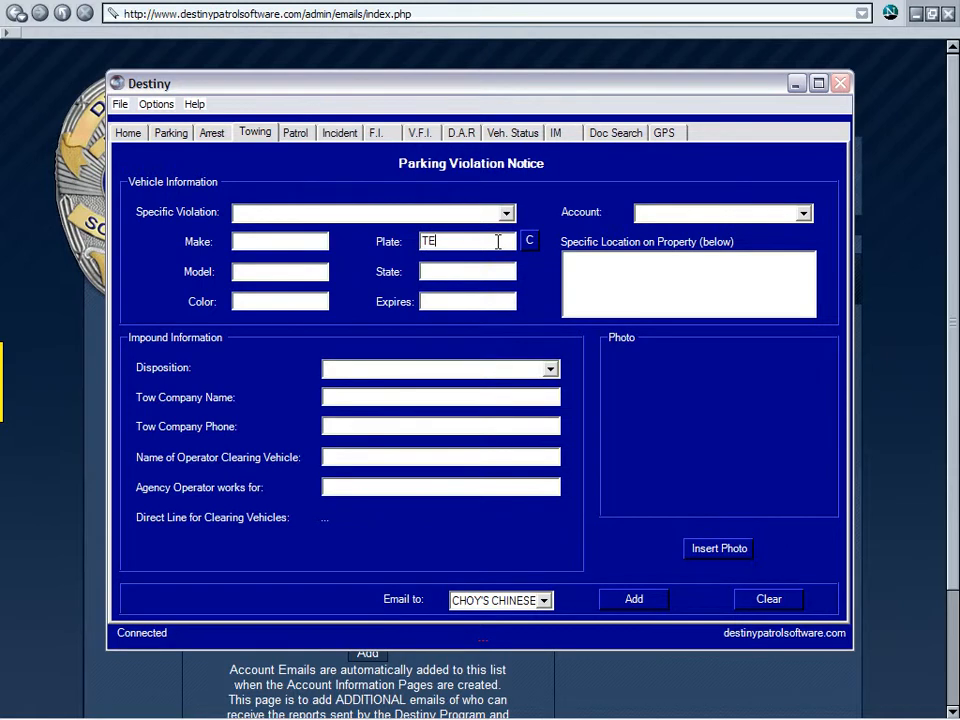
pyautogui.write('STING')
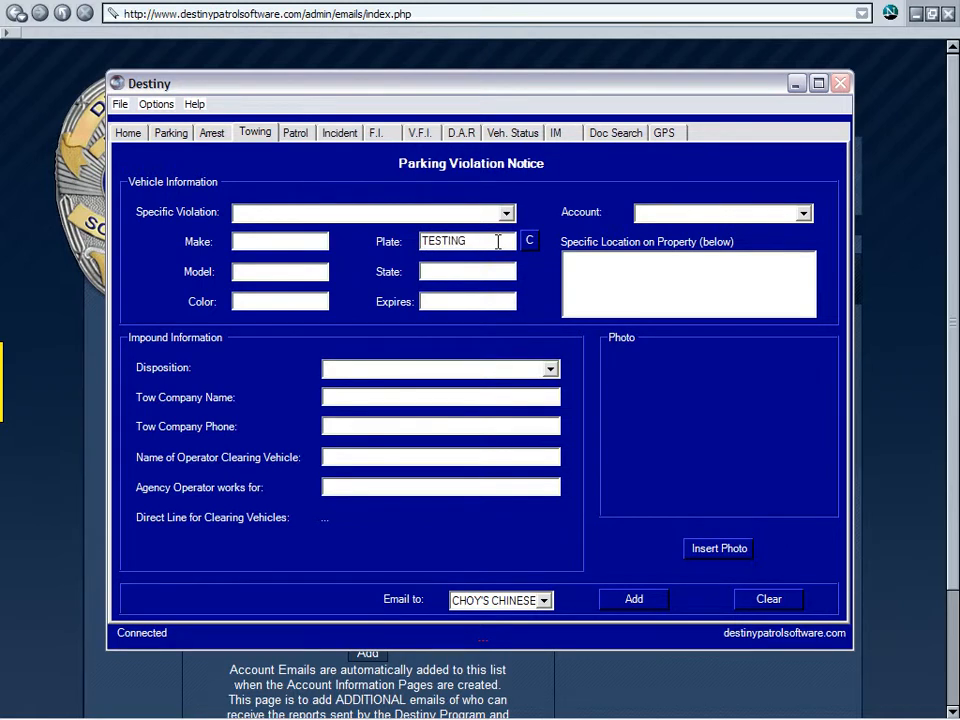
pyautogui.moveTo(804, 213)
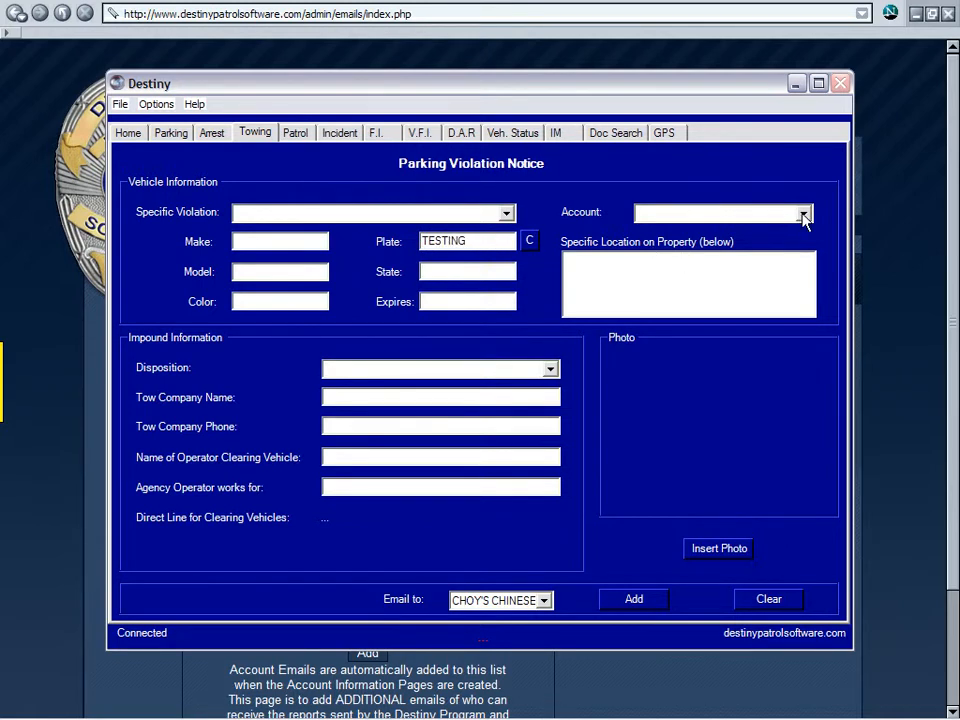
# Run the tow check for Choy's Chinese Food, which returns DO NOT TOW, and close it
pyautogui.click(803, 213)
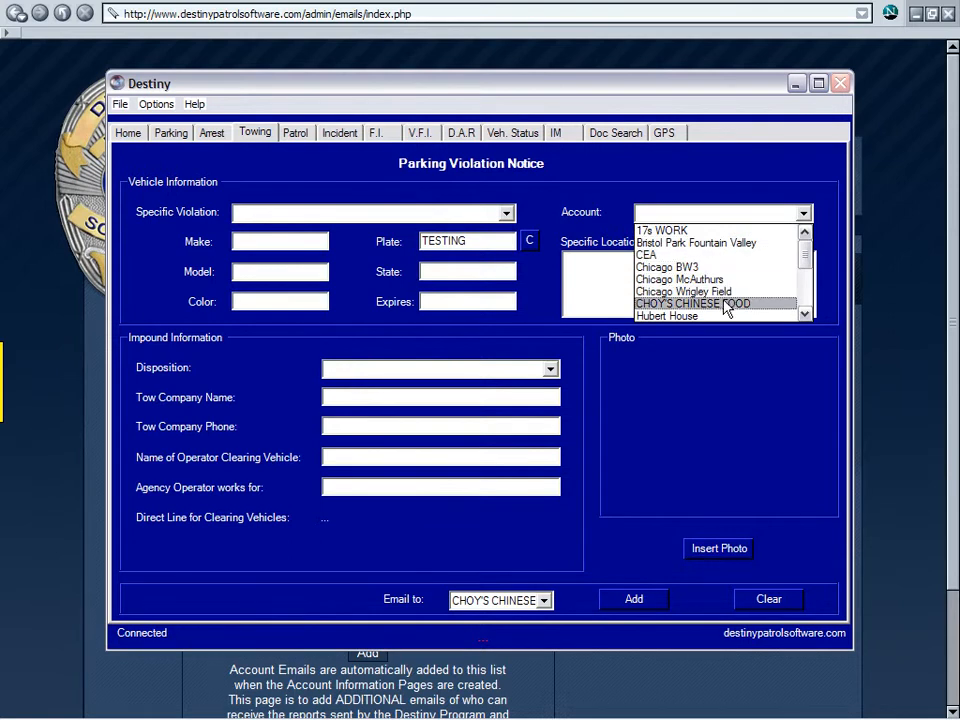
pyautogui.click(693, 303)
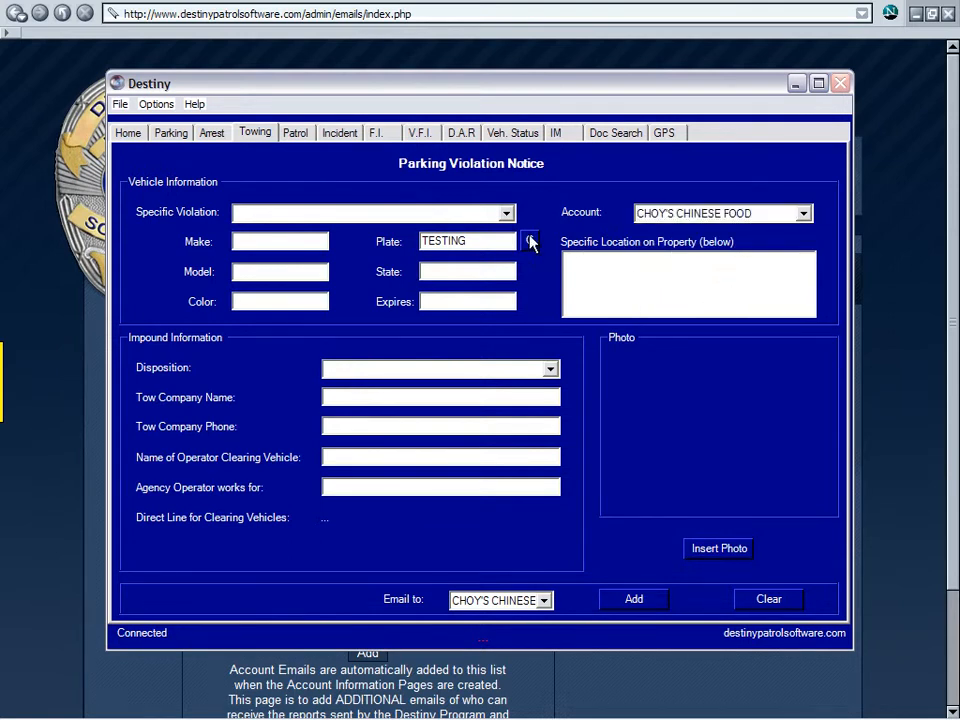
pyautogui.click(531, 241)
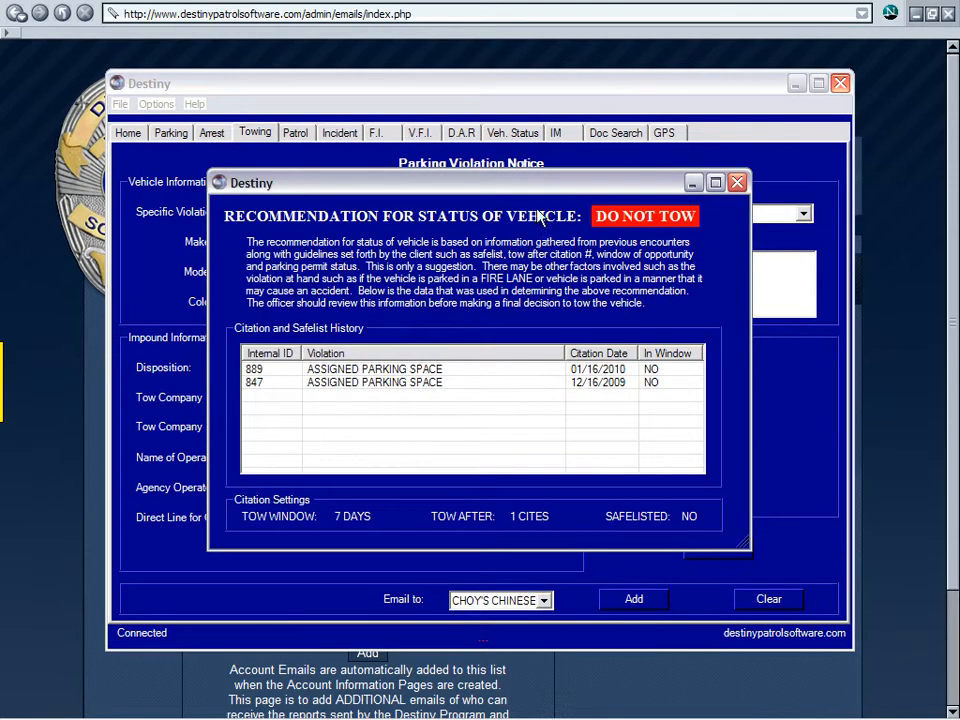
pyautogui.moveTo(548, 190)
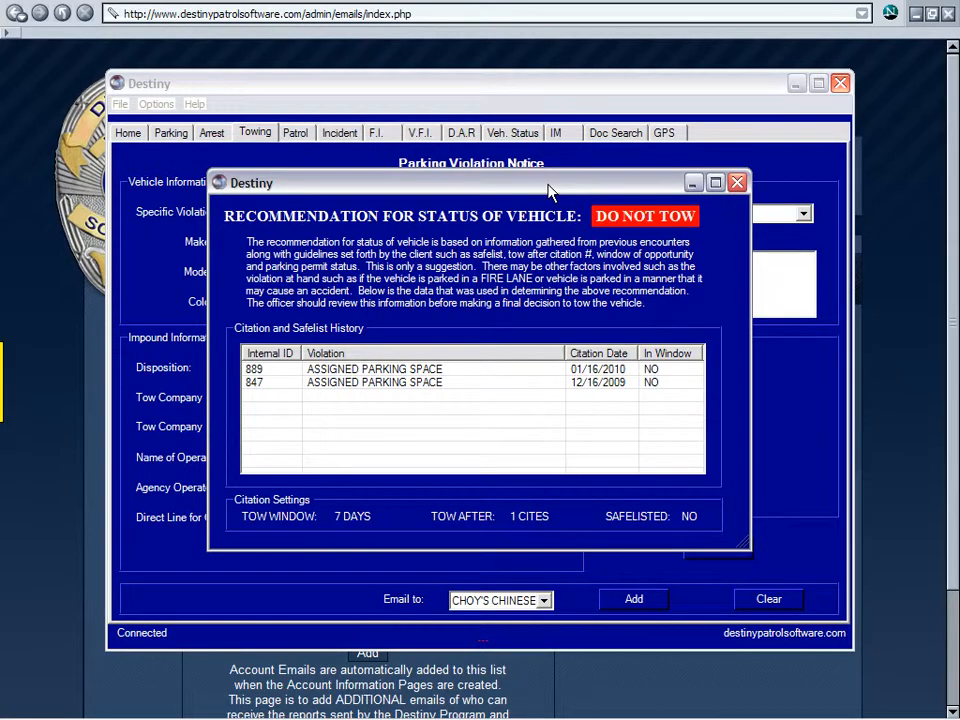
pyautogui.click(737, 182)
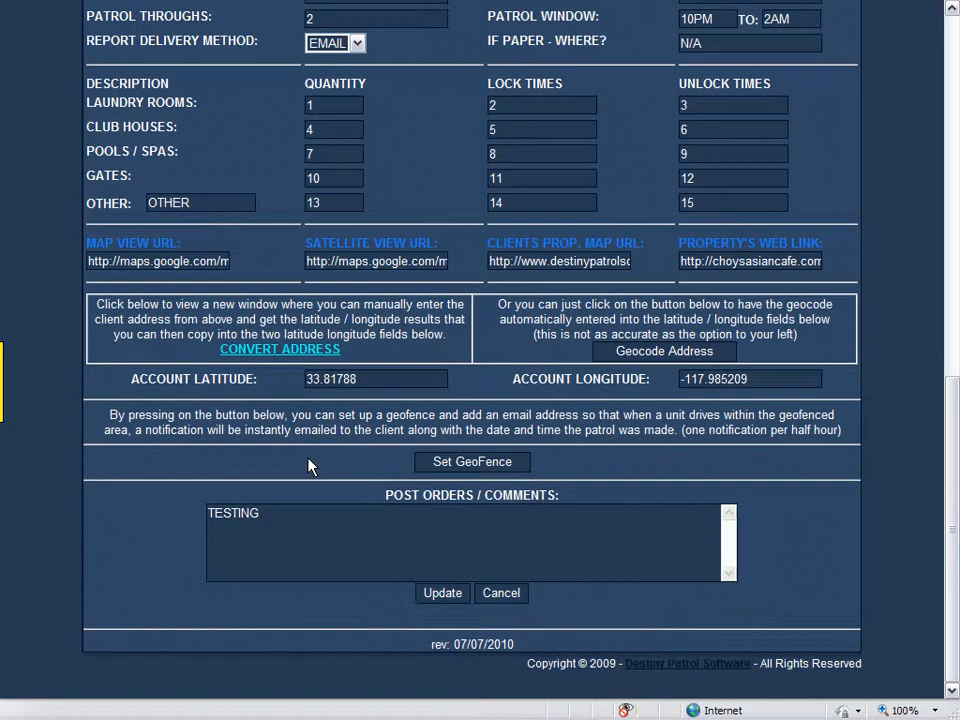
pyautogui.moveTo(168, 392)
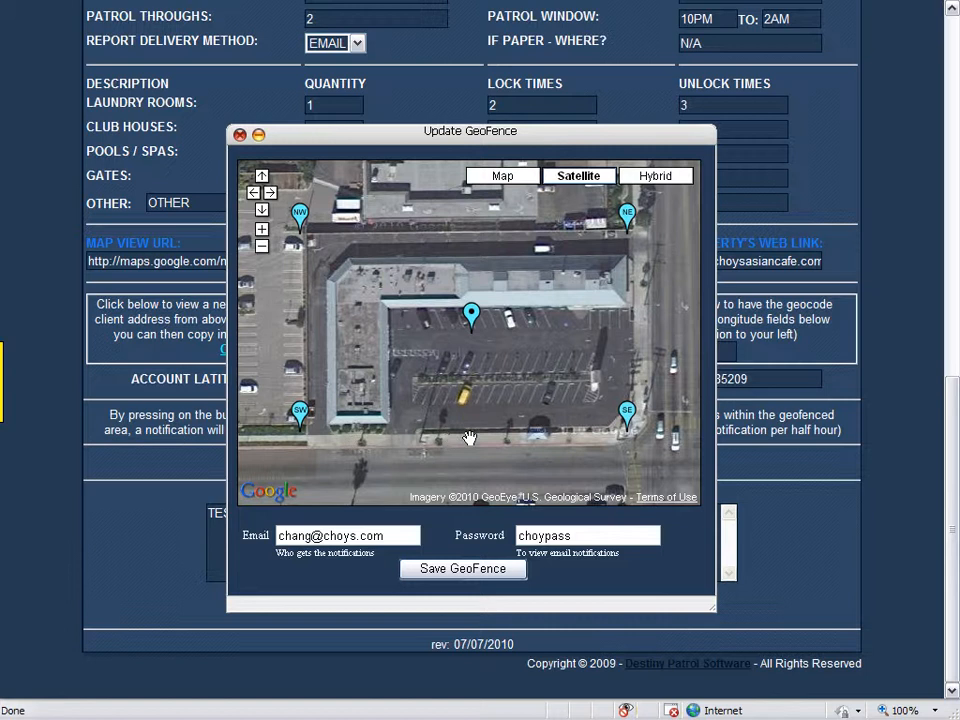
pyautogui.moveTo(637, 350)
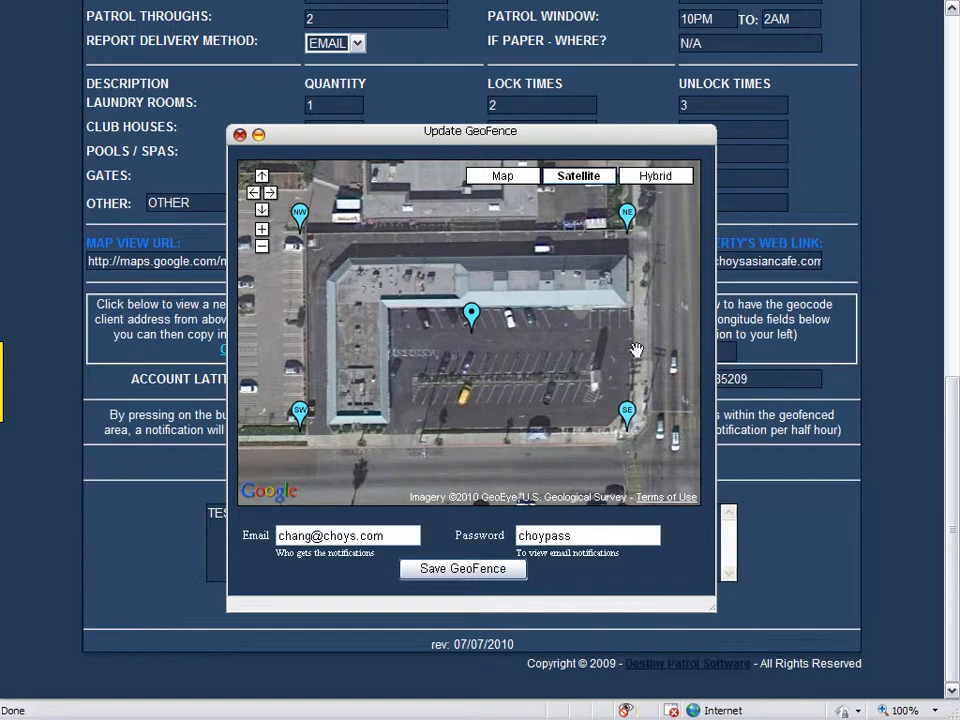
pyautogui.moveTo(443, 225)
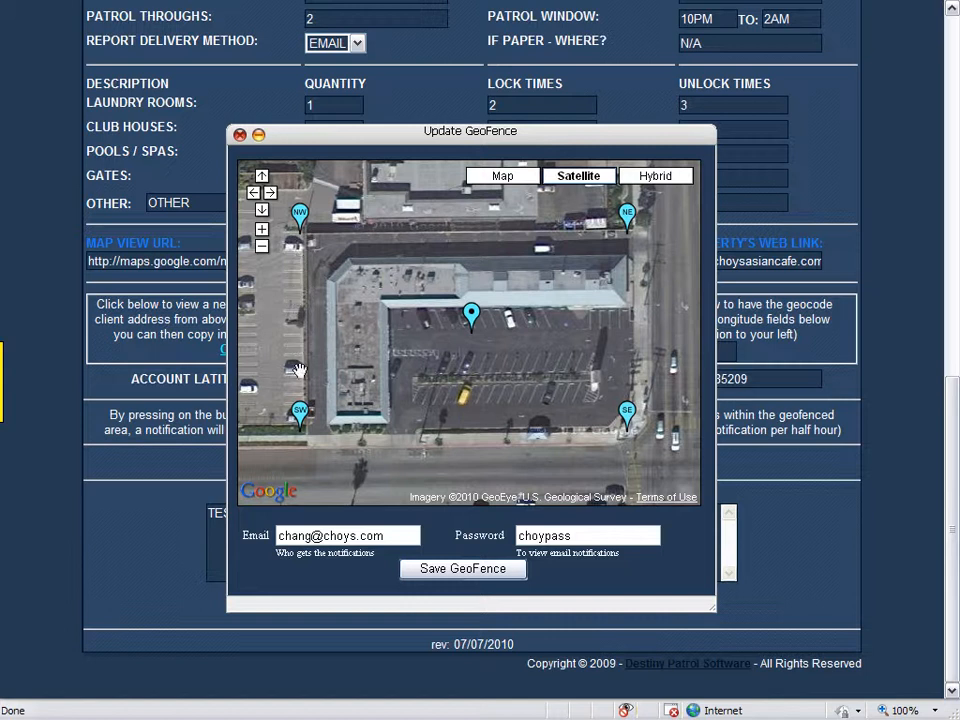
pyautogui.moveTo(475, 340)
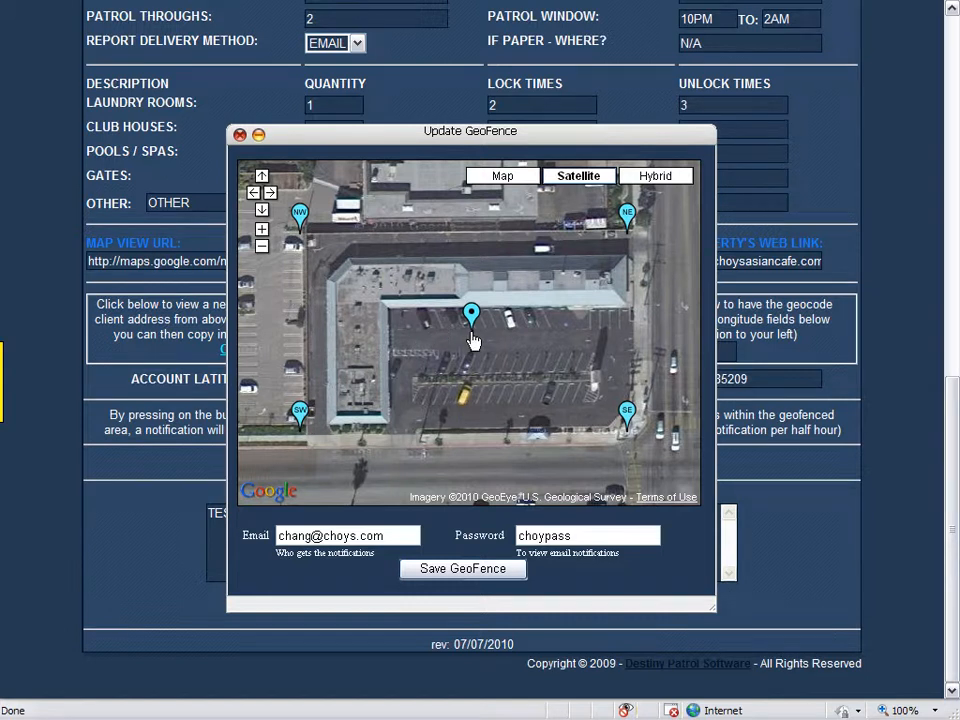
# Close the Update GeoFence map of Choy's lot after reviewing its corner markers
pyautogui.click(239, 135)
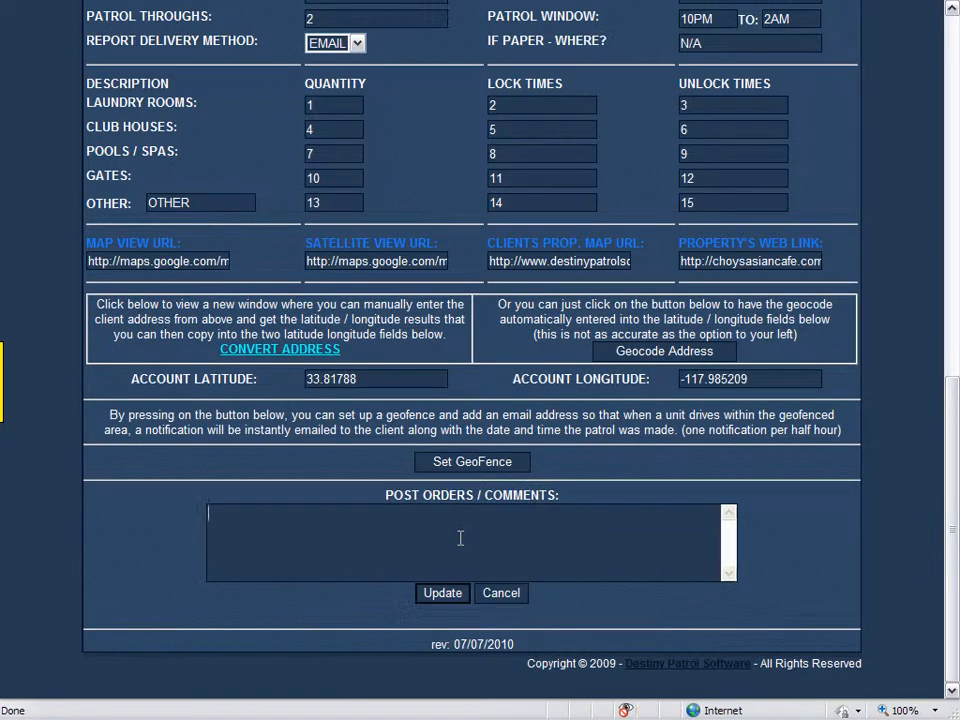
# Type the post order 'DO NOT CALL THE MANAGER AFTER 10PM'
pyautogui.write('DO NOT')
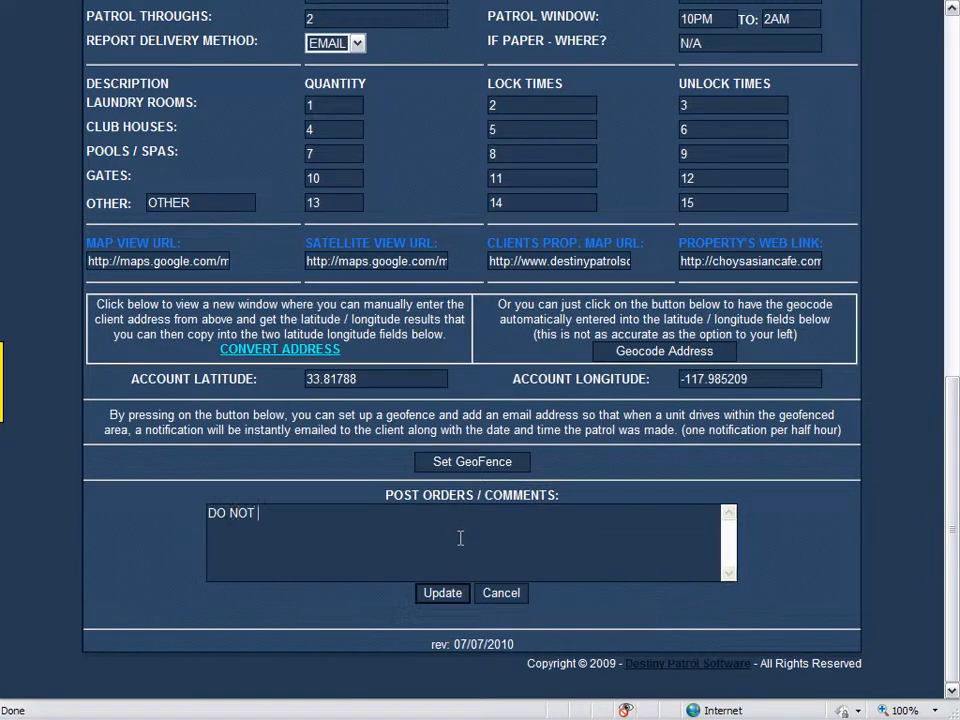
pyautogui.write('CALL THE MANAG')
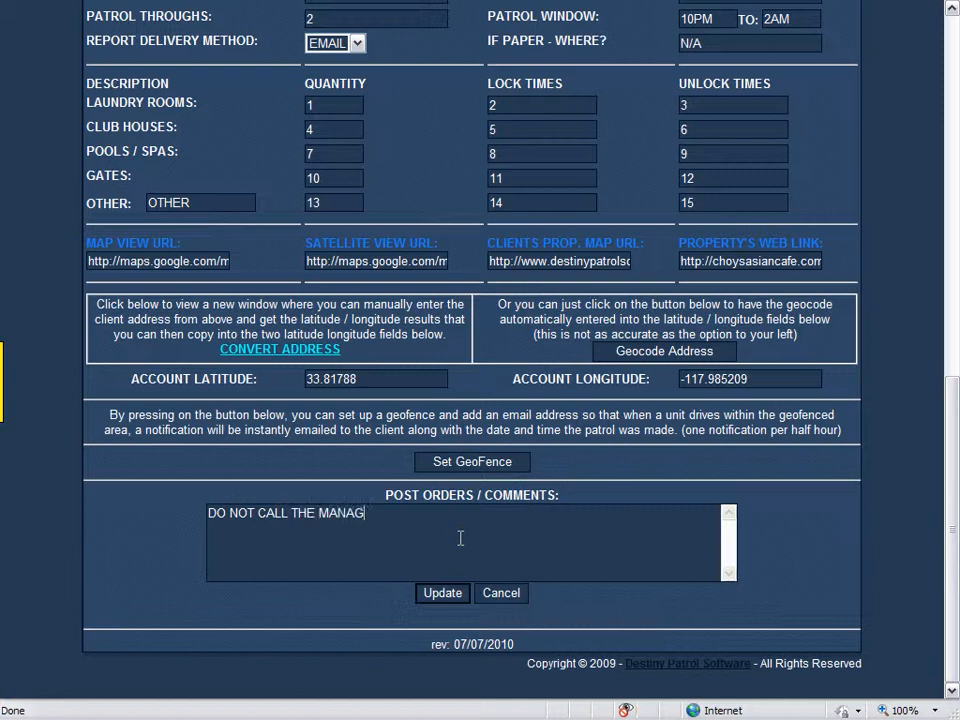
pyautogui.write('ER AFTER')
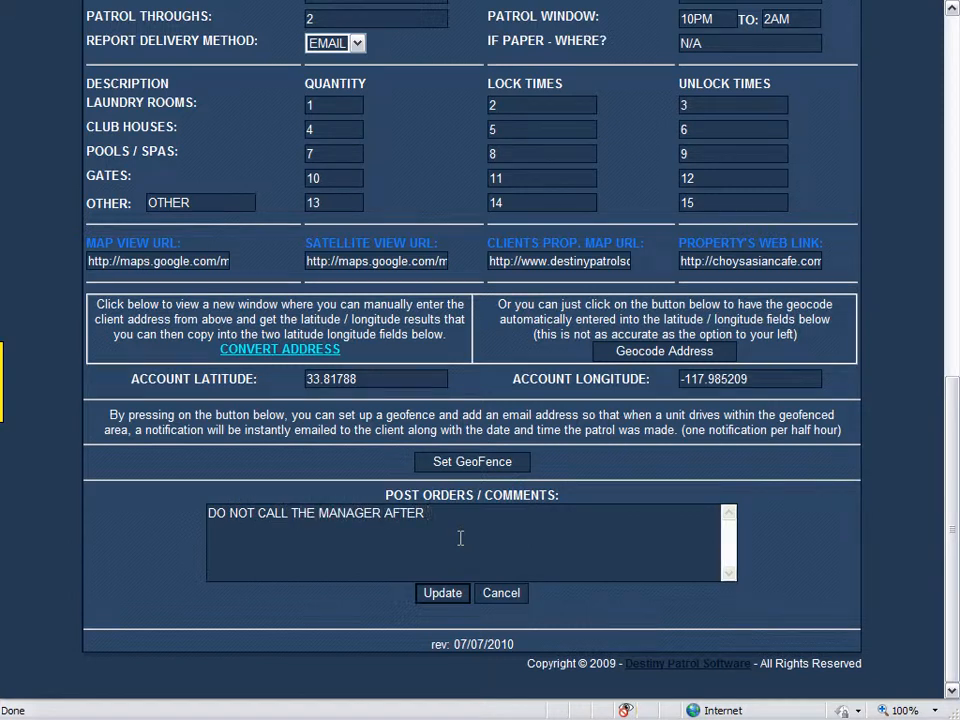
pyautogui.write('10PM AND')
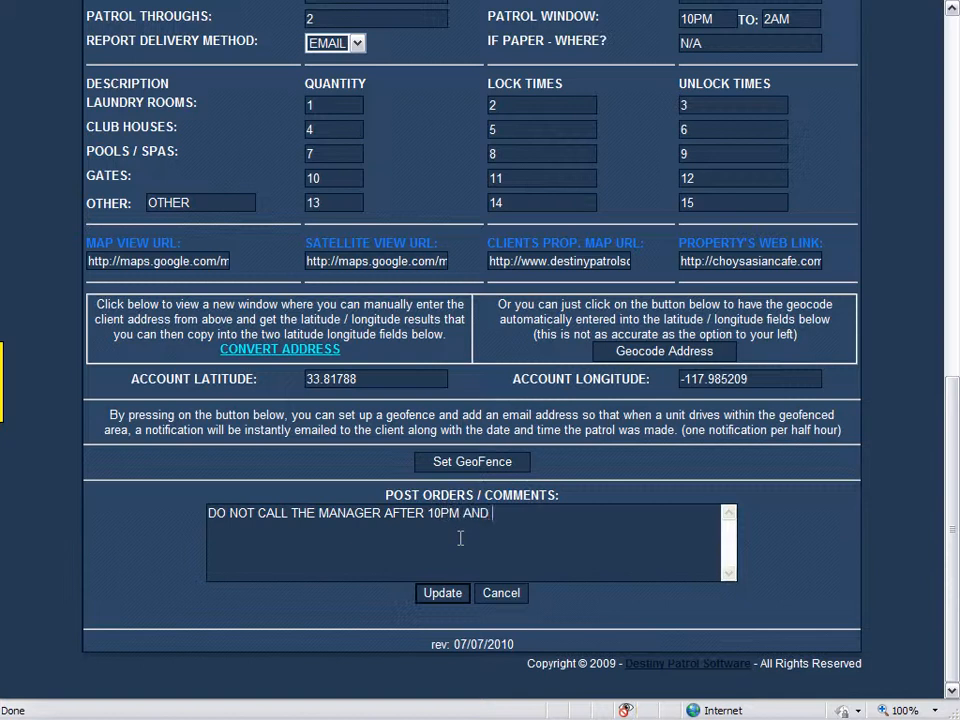
# Add the note to report any courtyard lights out, then save with Update
pyautogui.write('NOTIFY')
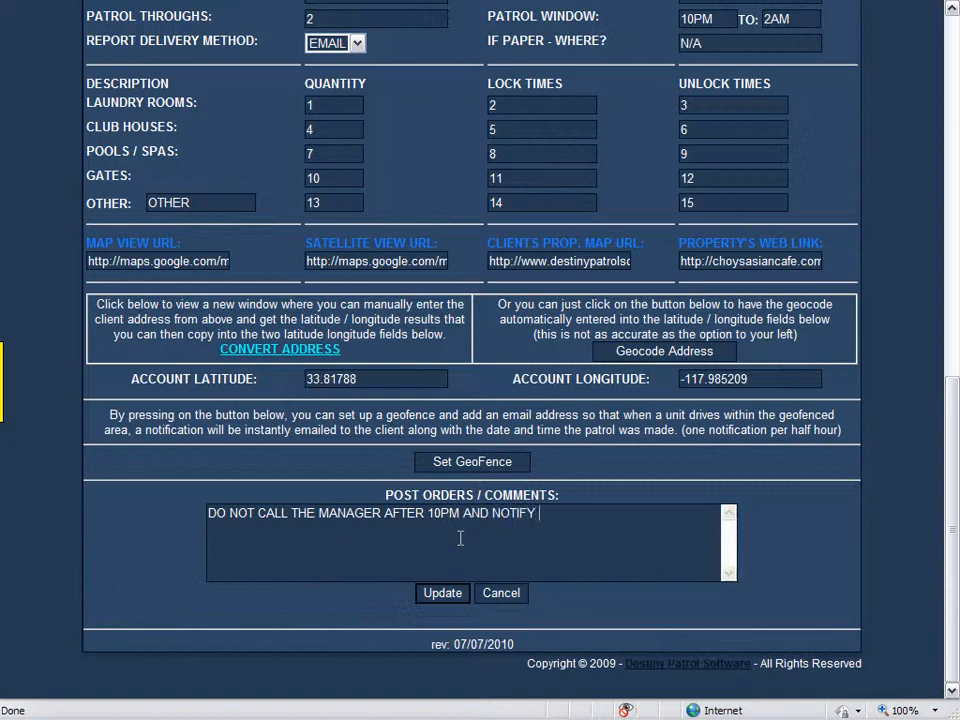
pyautogui.write('IN YOUR REP')
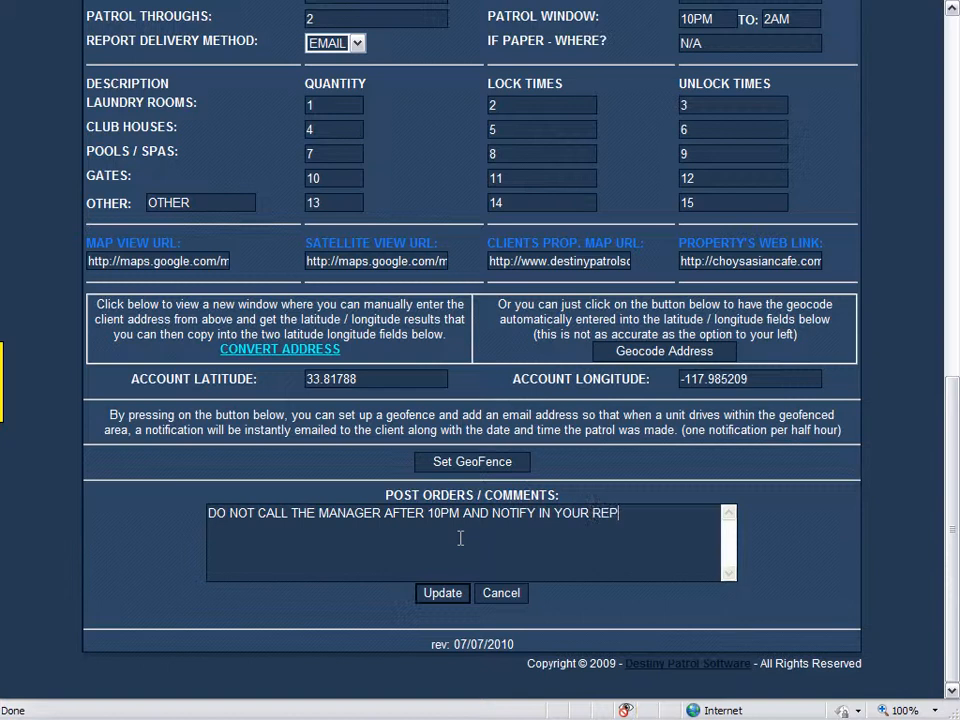
pyautogui.write('ORT IF ANY LIGHTS ARE OUT')
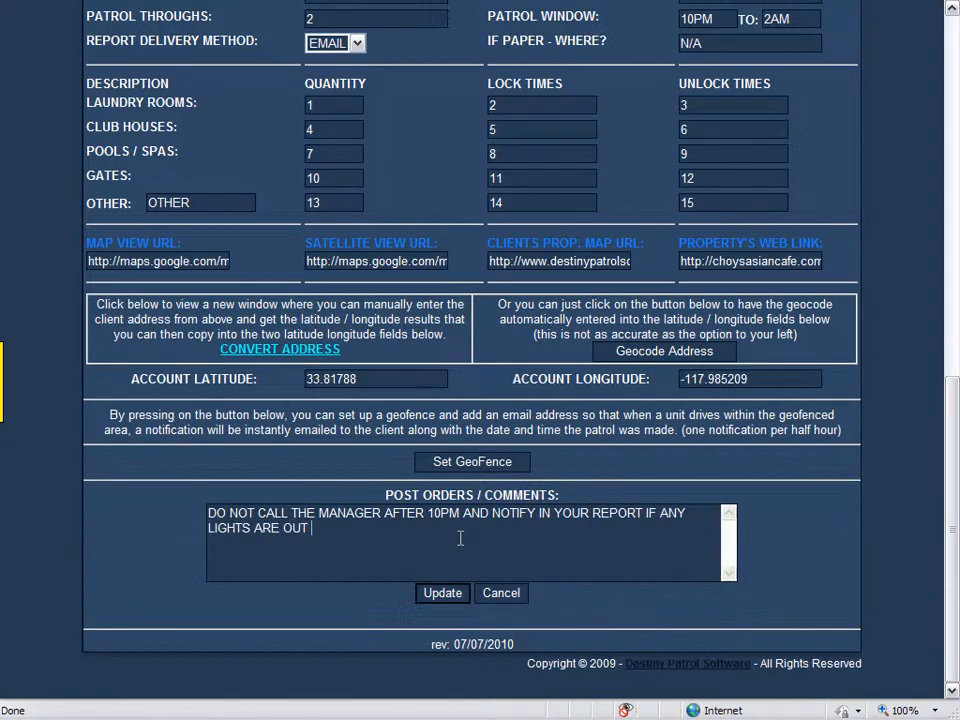
pyautogui.write('IN THE COURT')
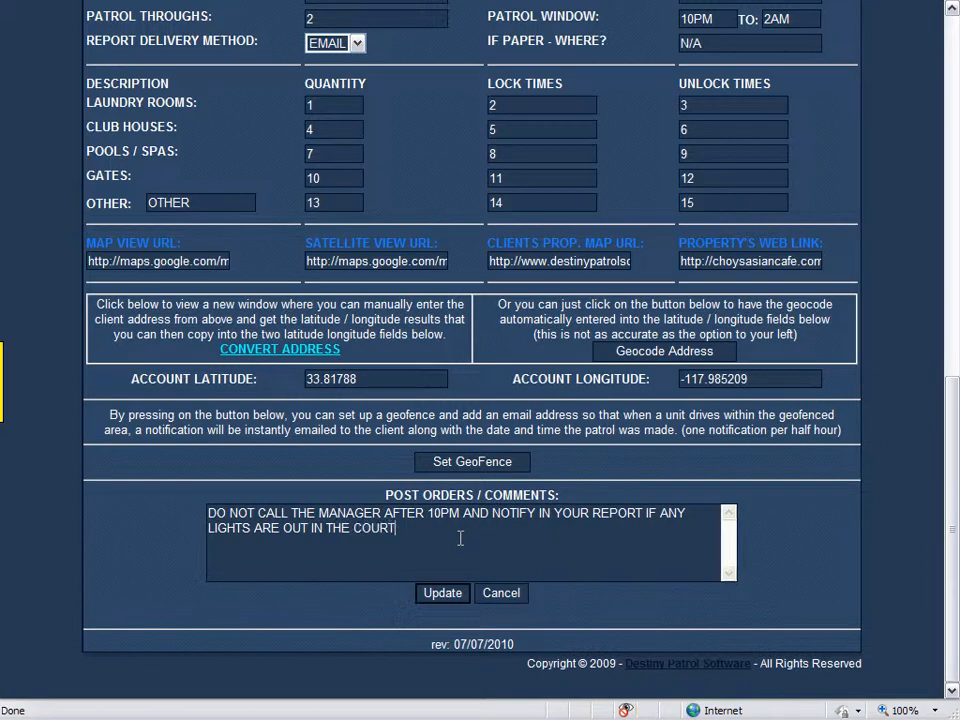
pyautogui.write('YARD')
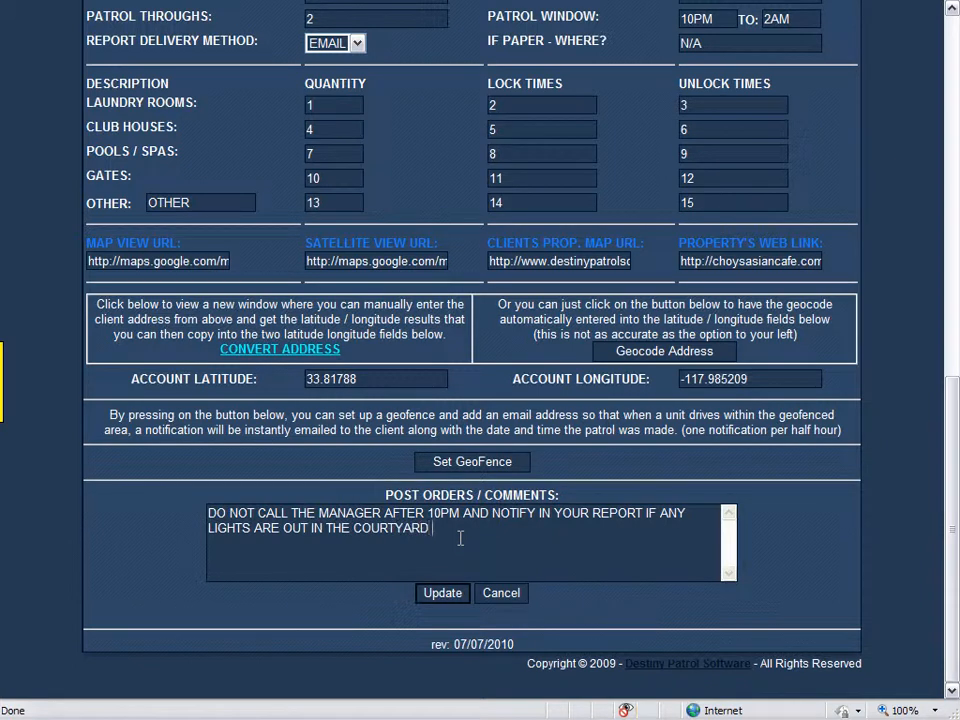
pyautogui.write('AREA')
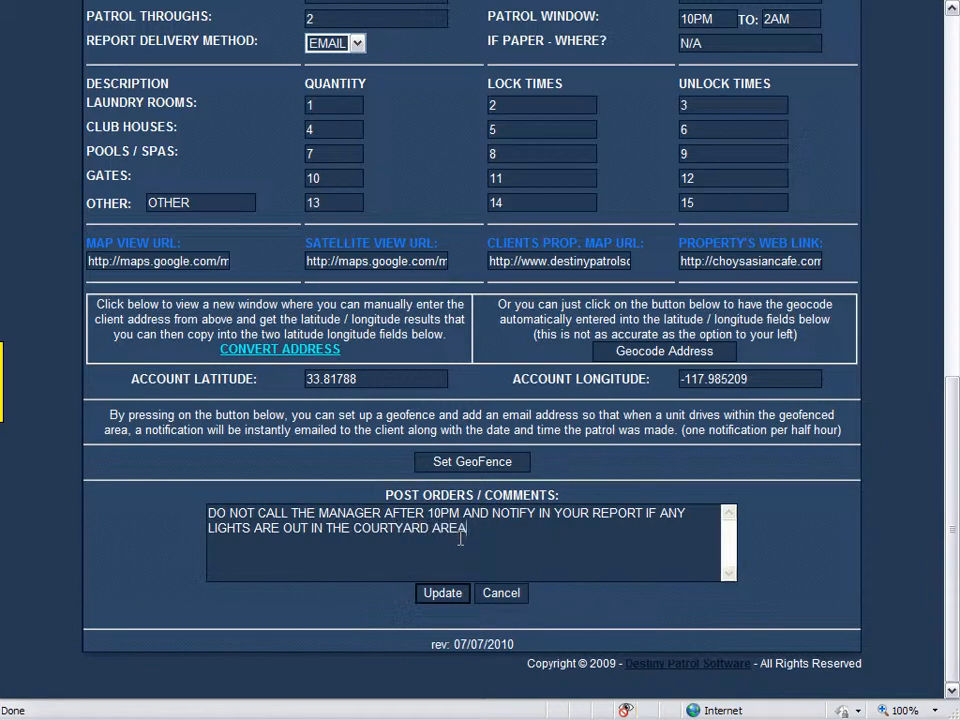
pyautogui.moveTo(573, 611)
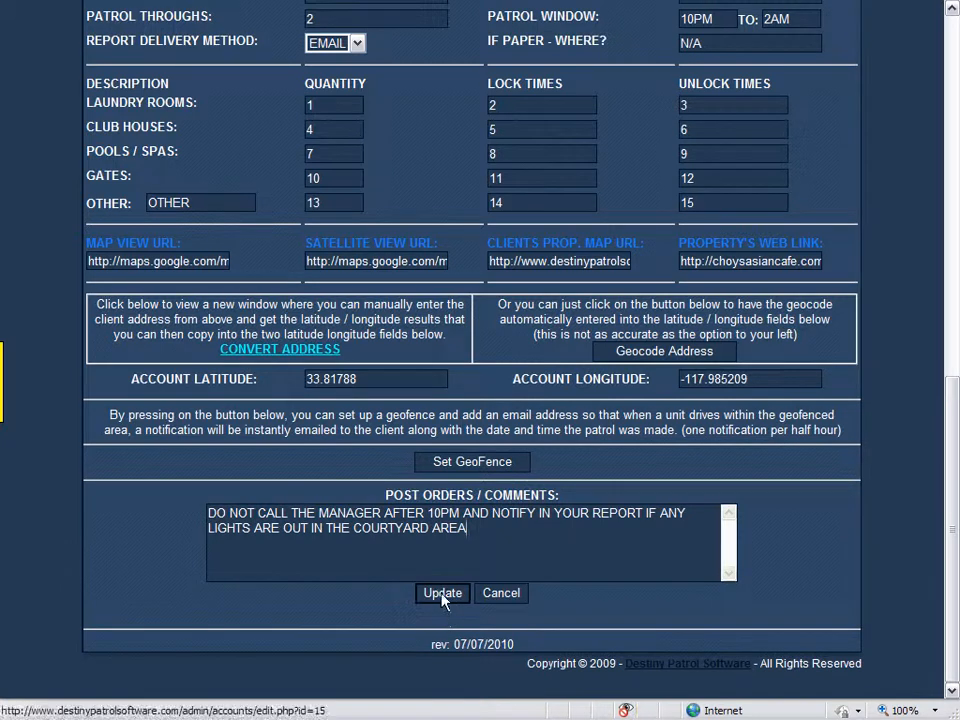
pyautogui.click(442, 593)
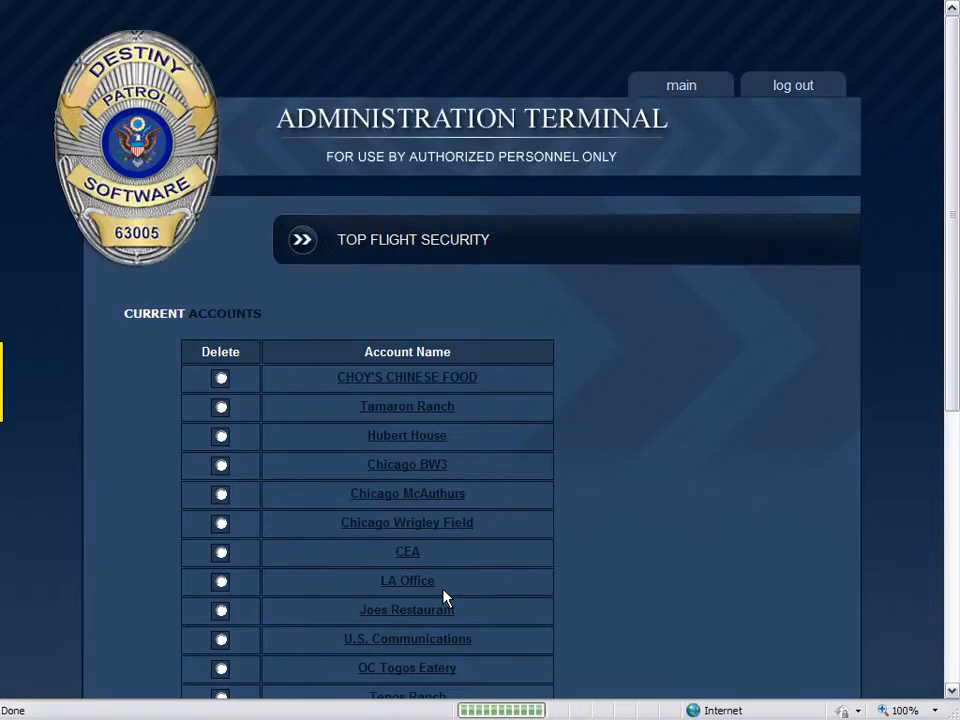